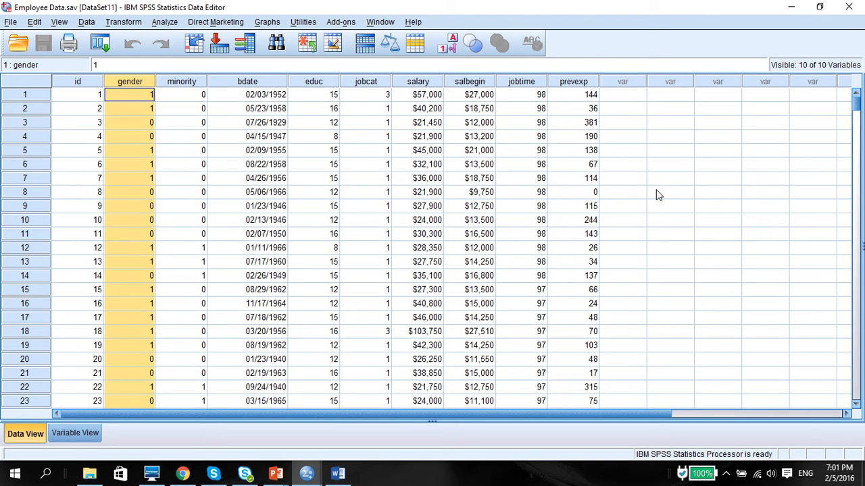
pyautogui.moveTo(583, 209)
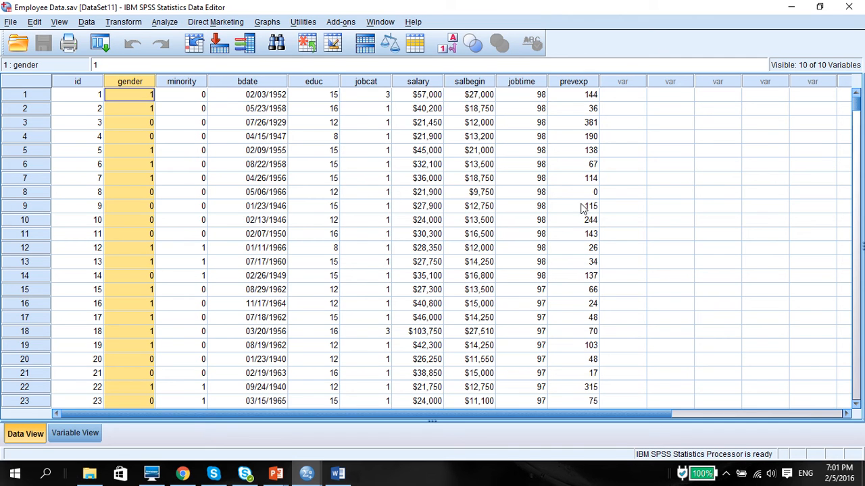
pyautogui.moveTo(471, 217)
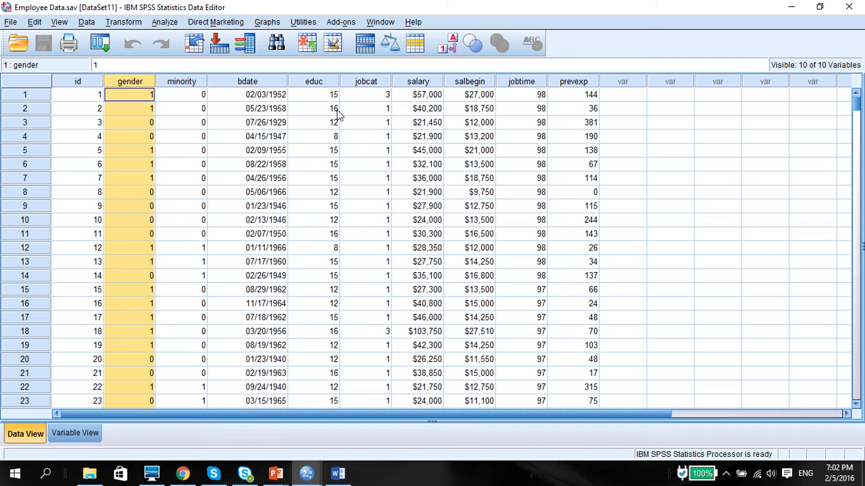
# - Point out the gender and jobcat variable columns in the Data Editor
pyautogui.click(367, 93)
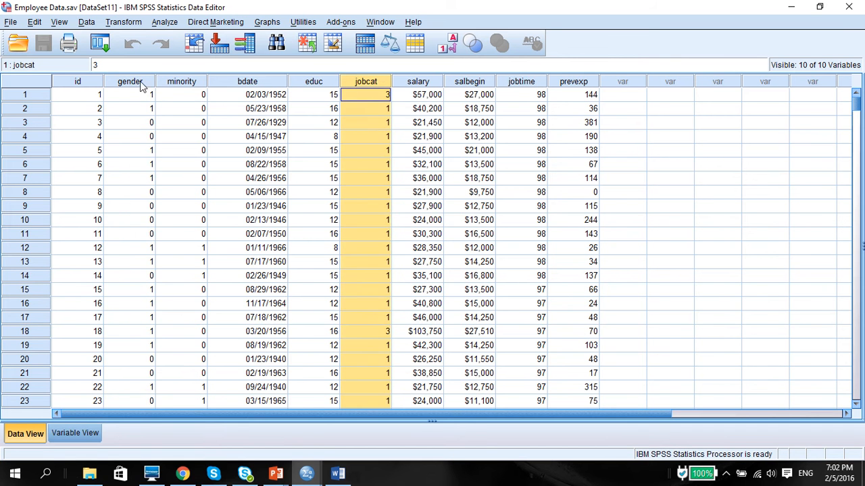
pyautogui.moveTo(356, 87)
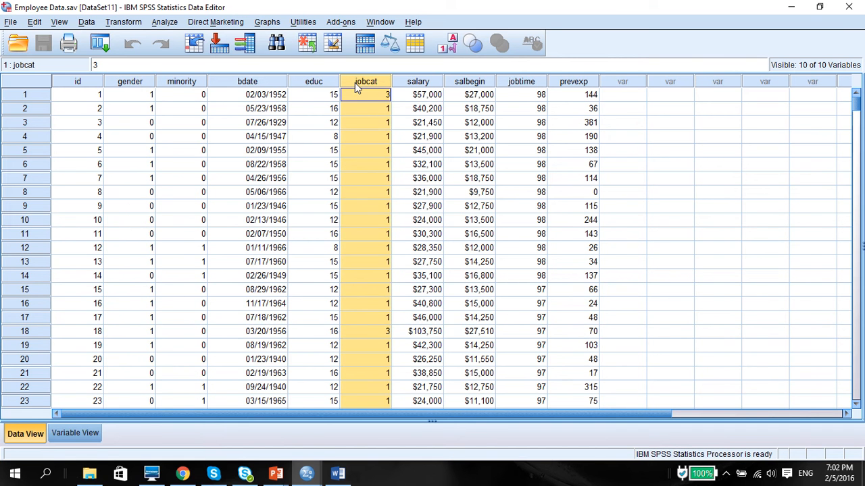
pyautogui.click(130, 81)
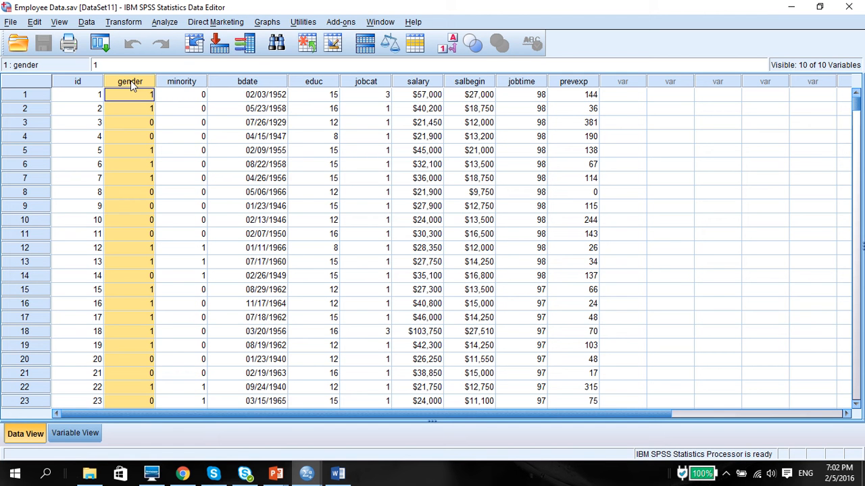
pyautogui.moveTo(312, 108)
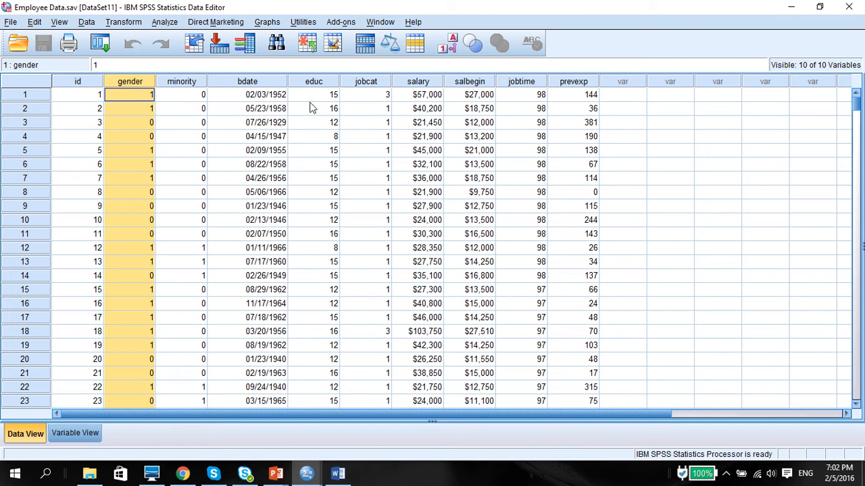
pyautogui.click(366, 94)
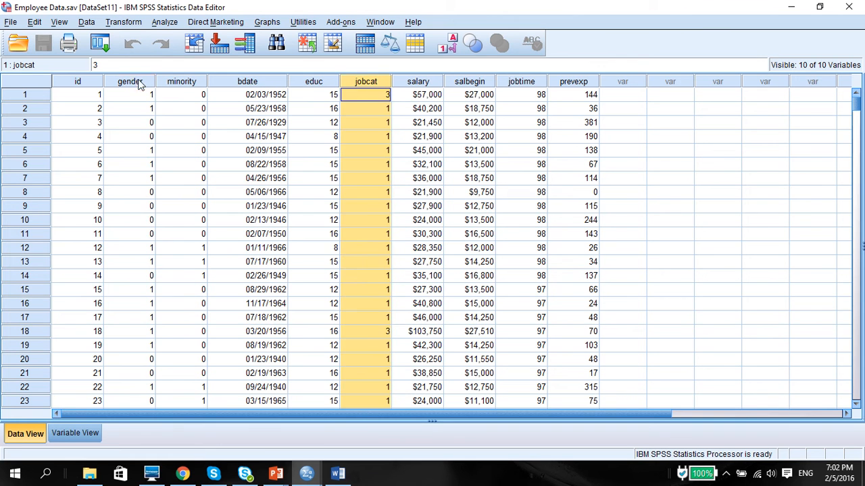
pyautogui.moveTo(344, 83)
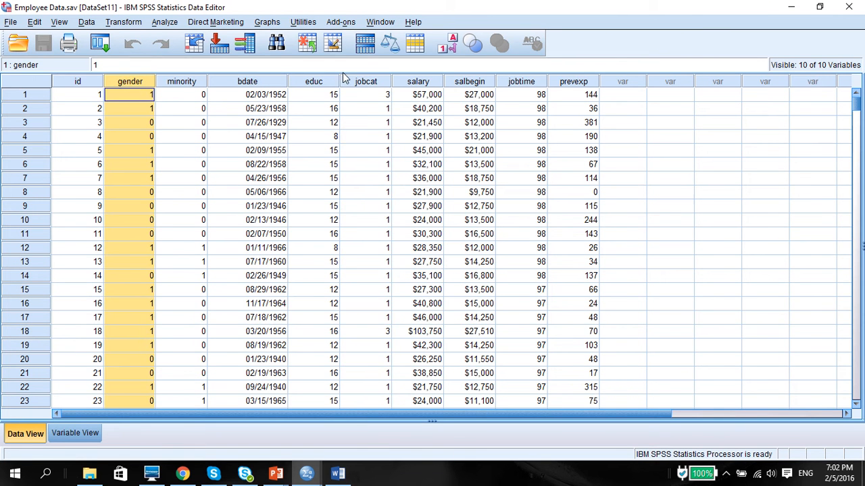
pyautogui.click(365, 95)
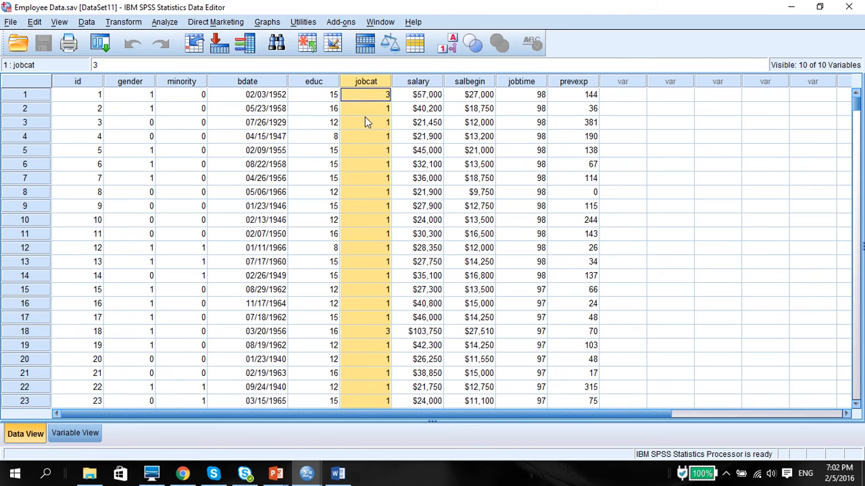
pyautogui.moveTo(97, 96)
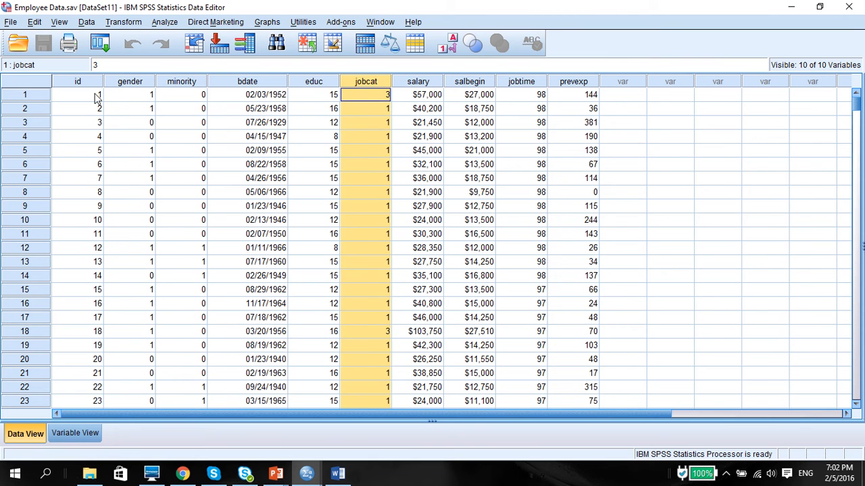
pyautogui.click(129, 94)
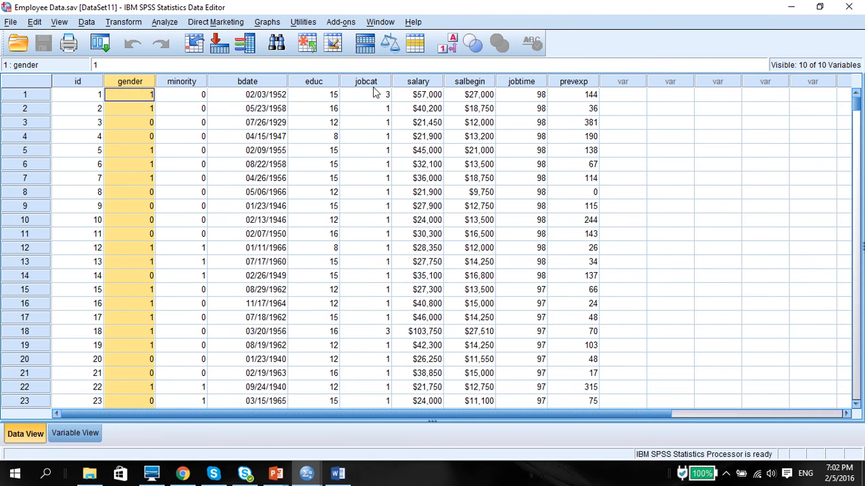
pyautogui.click(365, 81)
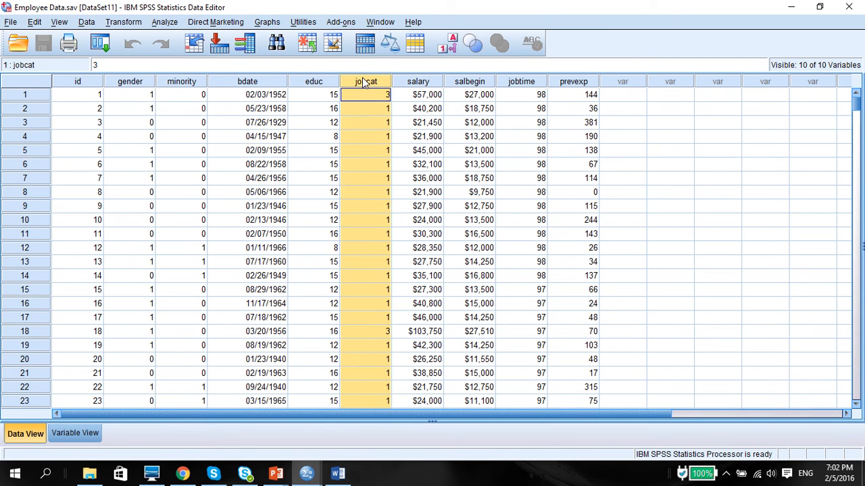
pyautogui.click(130, 81)
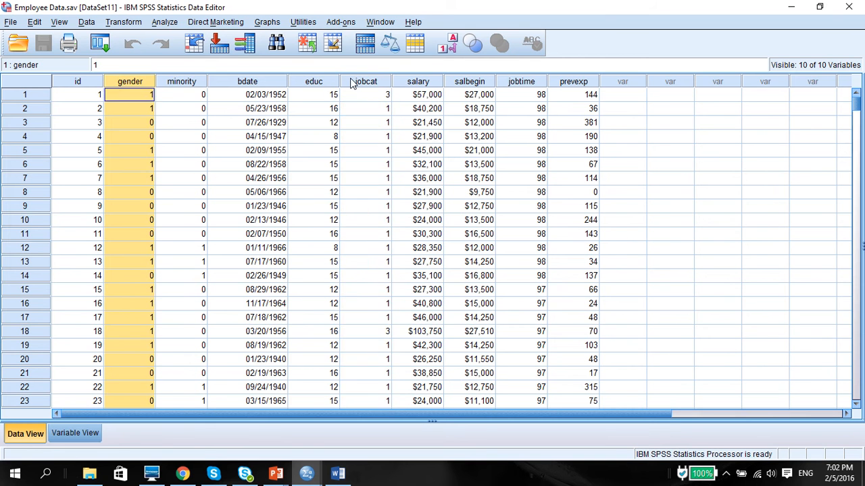
pyautogui.moveTo(162, 85)
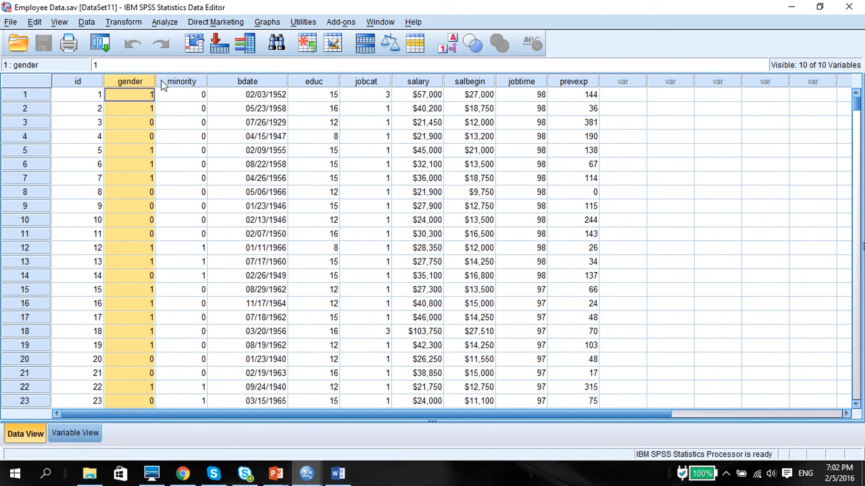
pyautogui.click(367, 94)
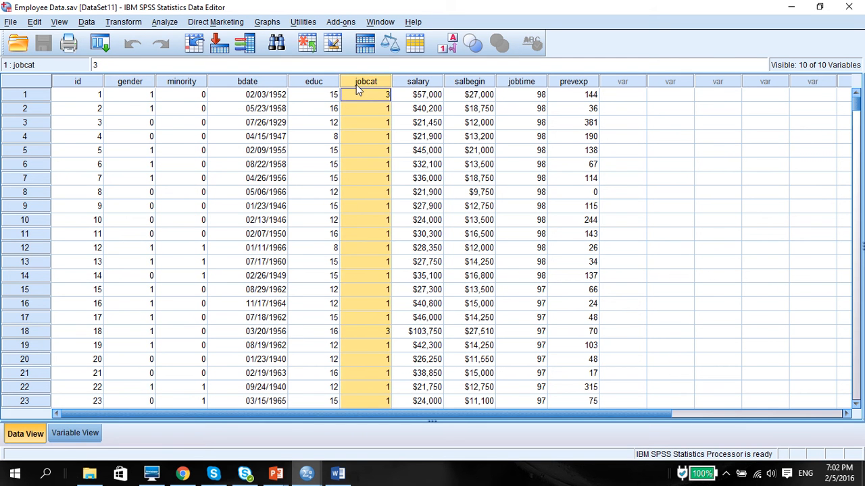
pyautogui.moveTo(150, 82)
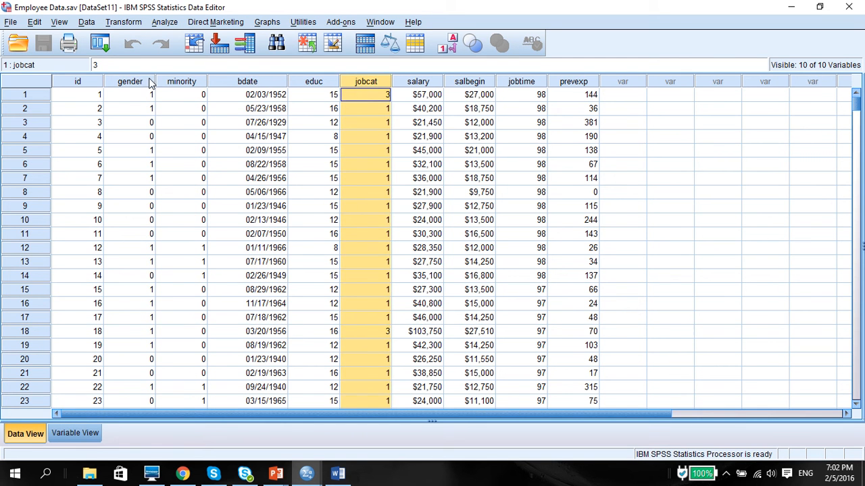
pyautogui.click(129, 82)
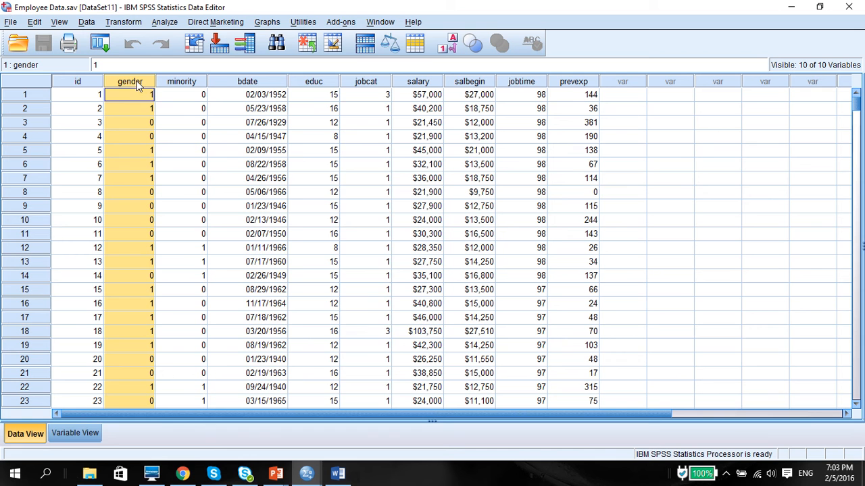
pyautogui.click(366, 94)
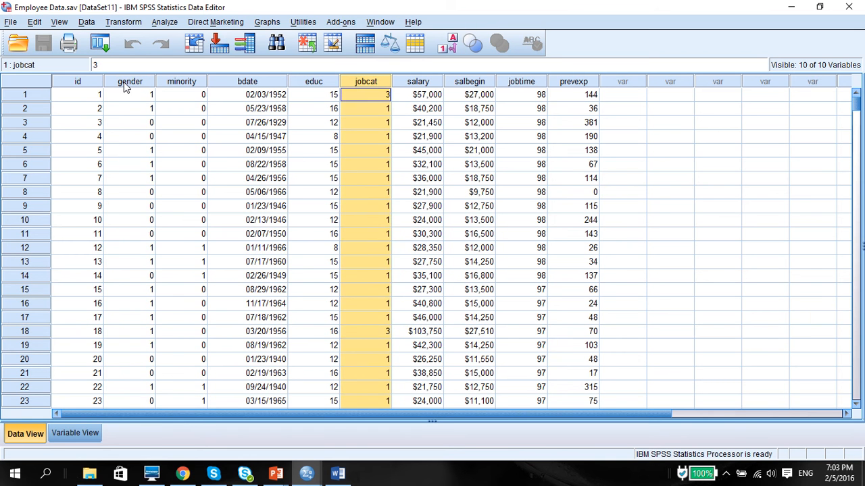
pyautogui.click(129, 81)
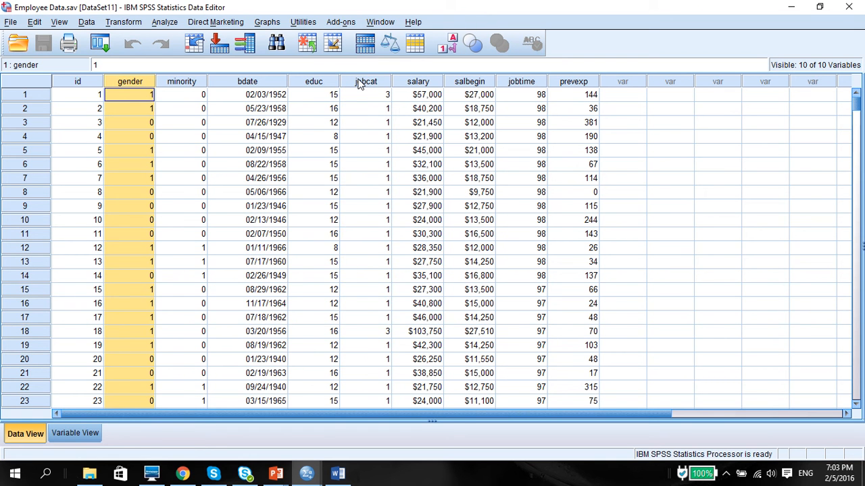
pyautogui.click(365, 81)
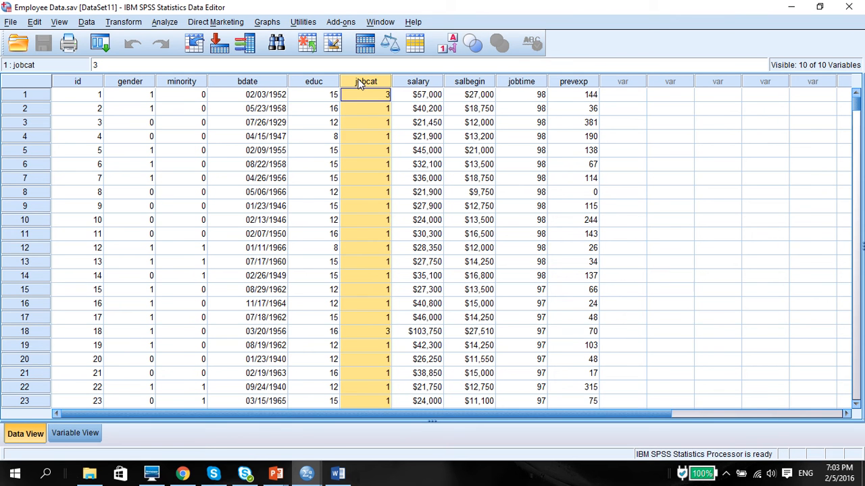
pyautogui.click(129, 94)
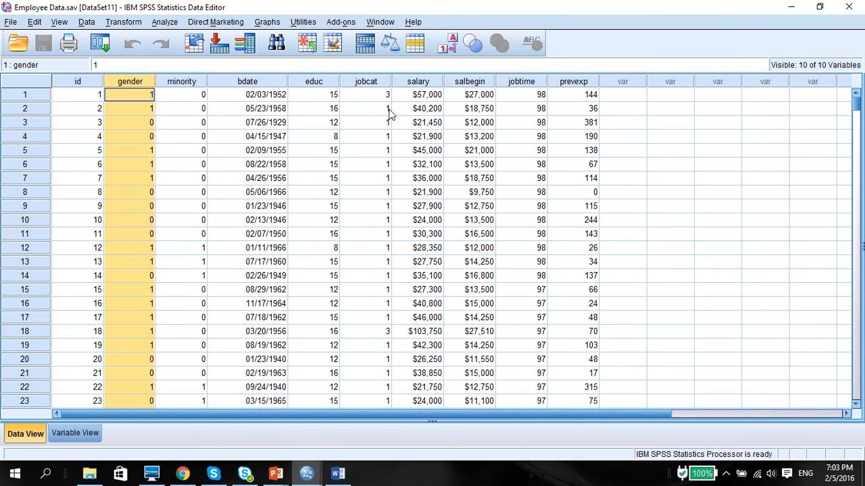
pyautogui.click(366, 94)
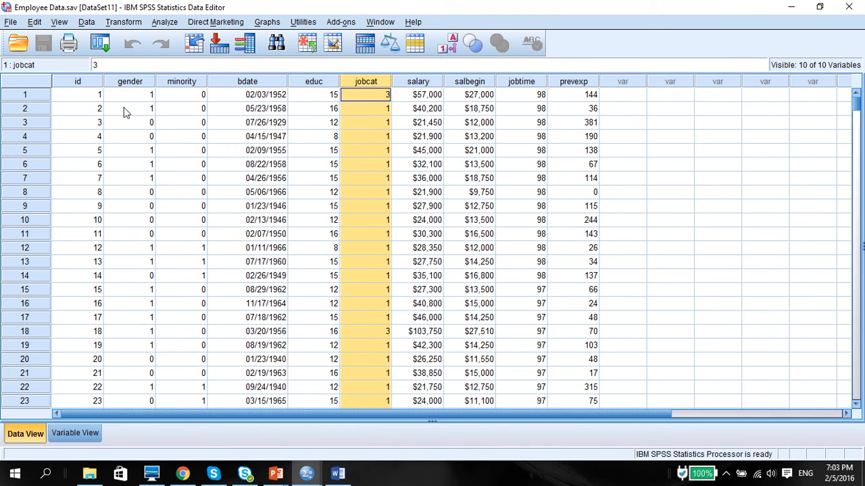
pyautogui.moveTo(129, 88)
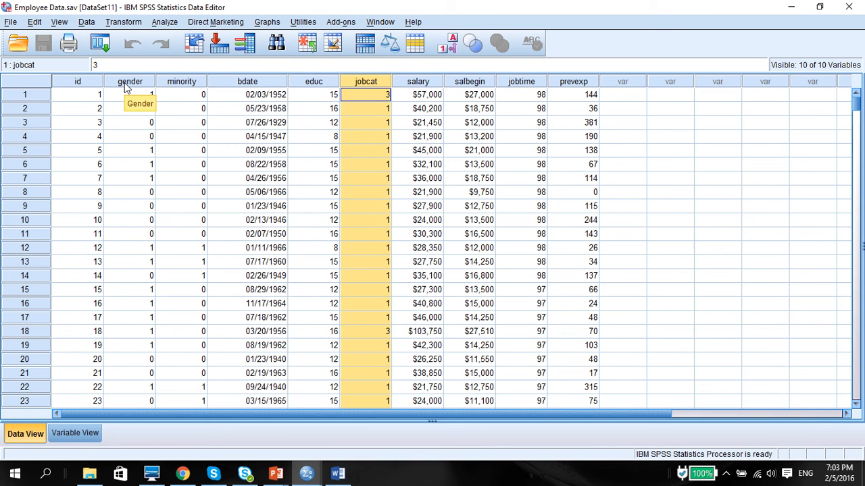
pyautogui.moveTo(146, 54)
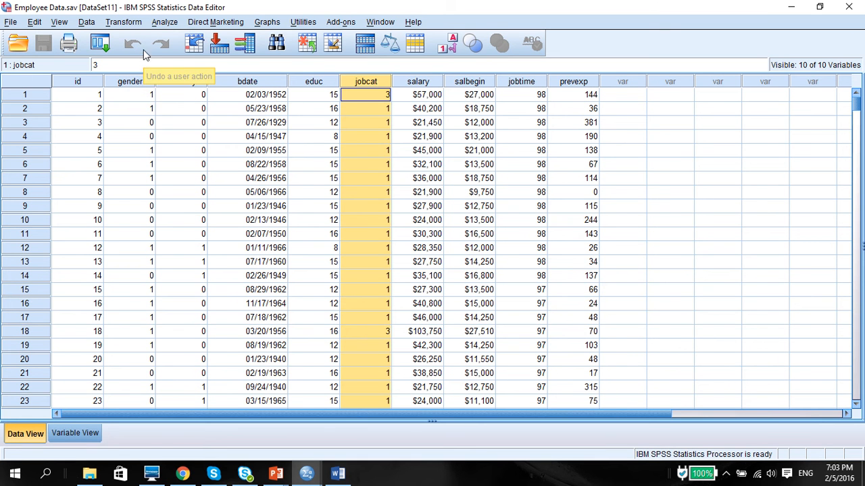
# - Open the Crosstabs dialog from the Analyze menu
pyautogui.click(124, 22)
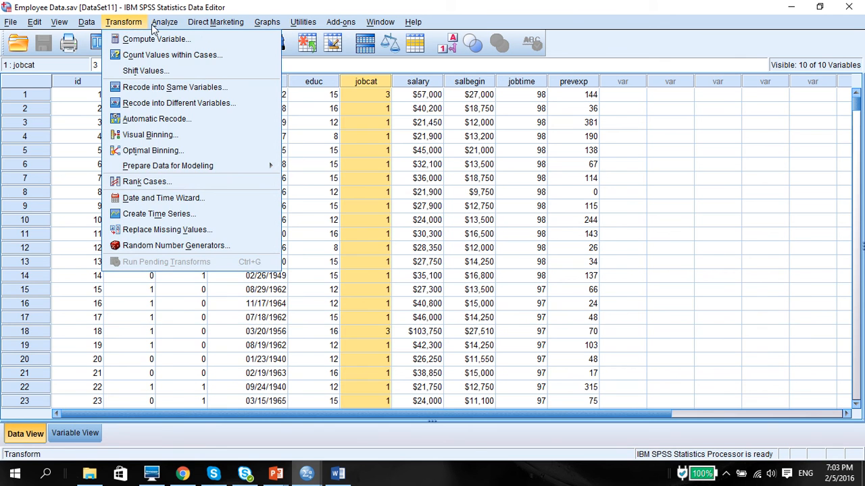
pyautogui.click(164, 21)
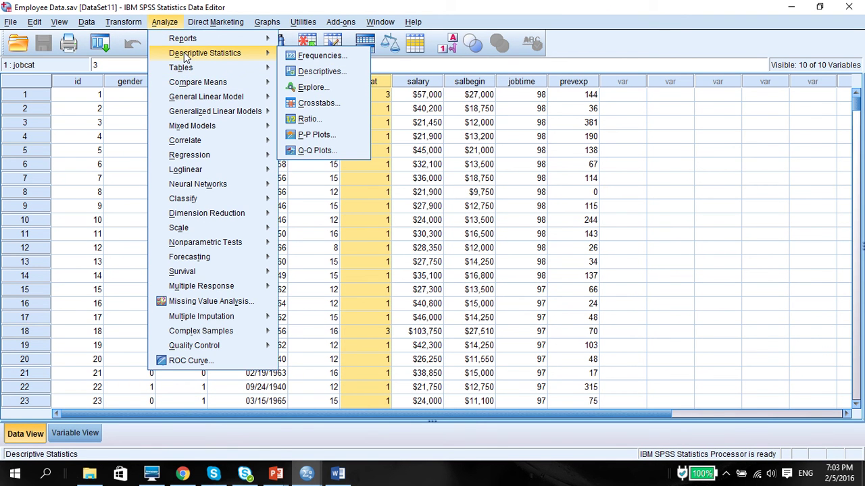
pyautogui.moveTo(318, 103)
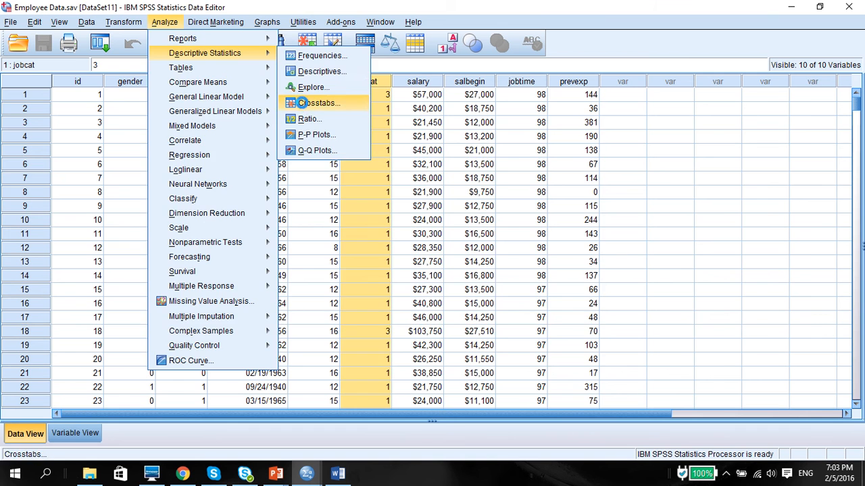
pyautogui.click(318, 103)
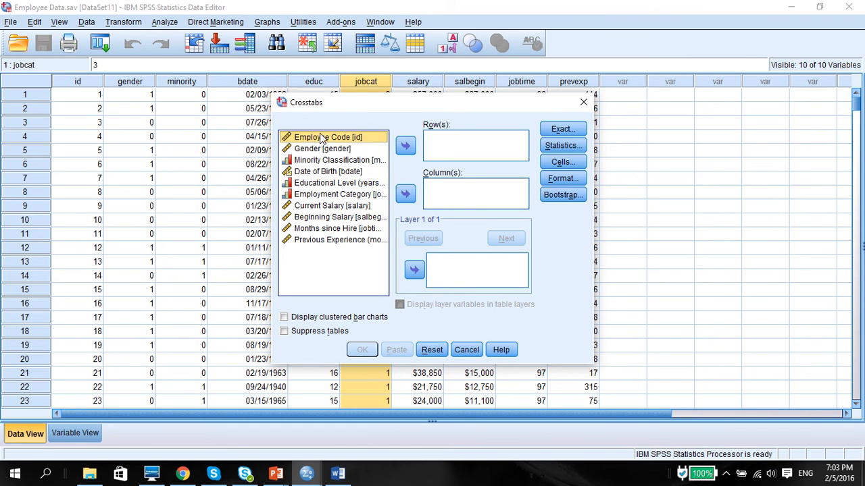
# - Move Gender into Row(s) and Employment Category into Column(s)
pyautogui.click(405, 145)
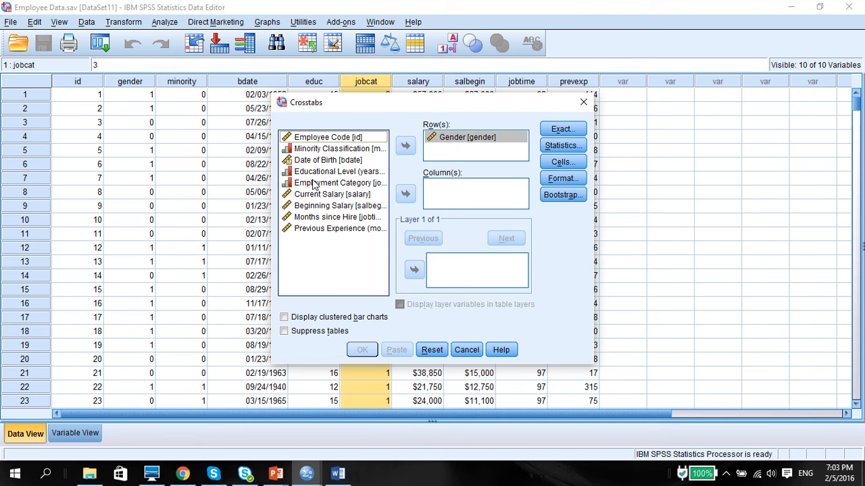
pyautogui.click(405, 194)
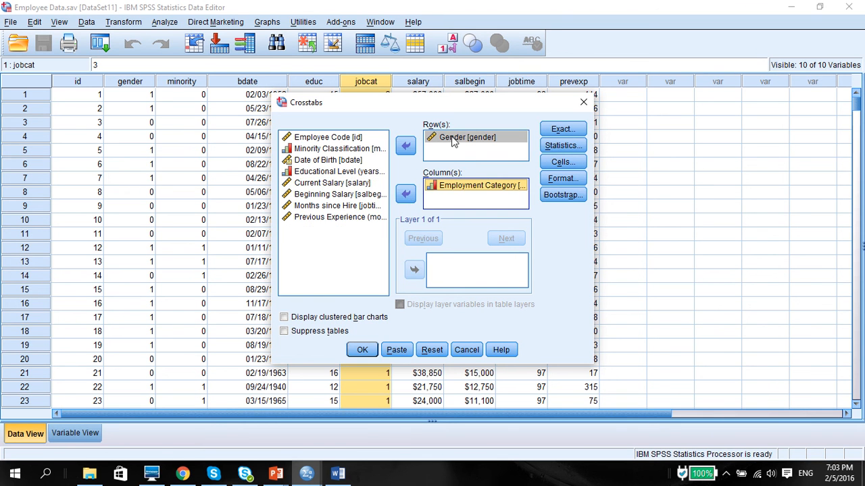
pyautogui.moveTo(461, 151)
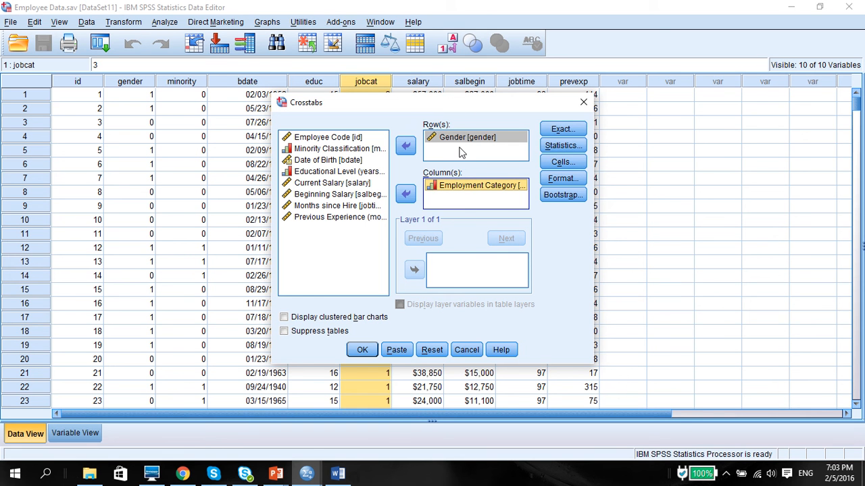
pyautogui.moveTo(462, 195)
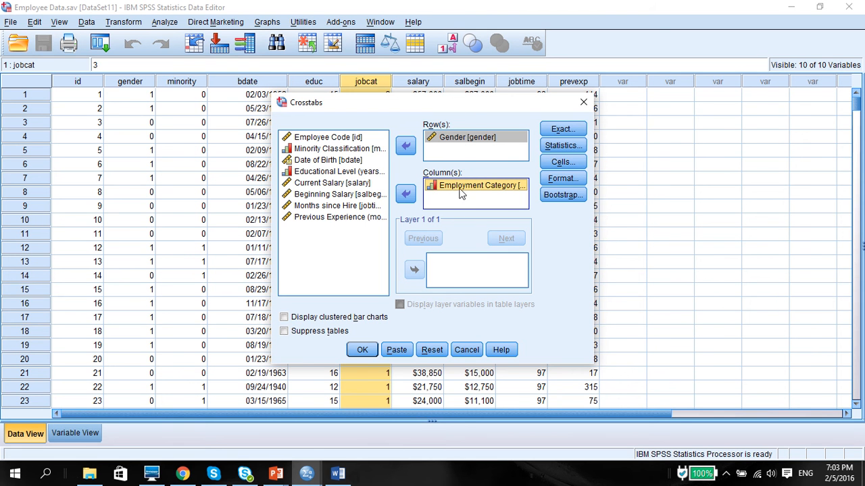
pyautogui.moveTo(453, 241)
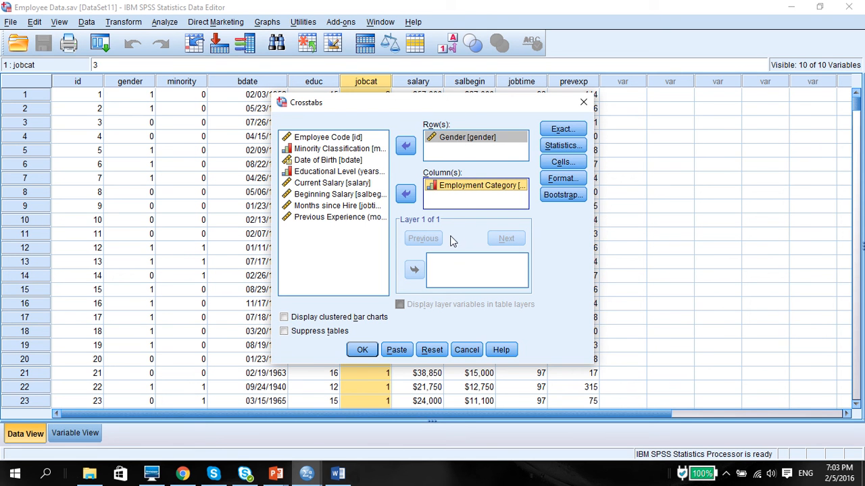
pyautogui.moveTo(465, 139)
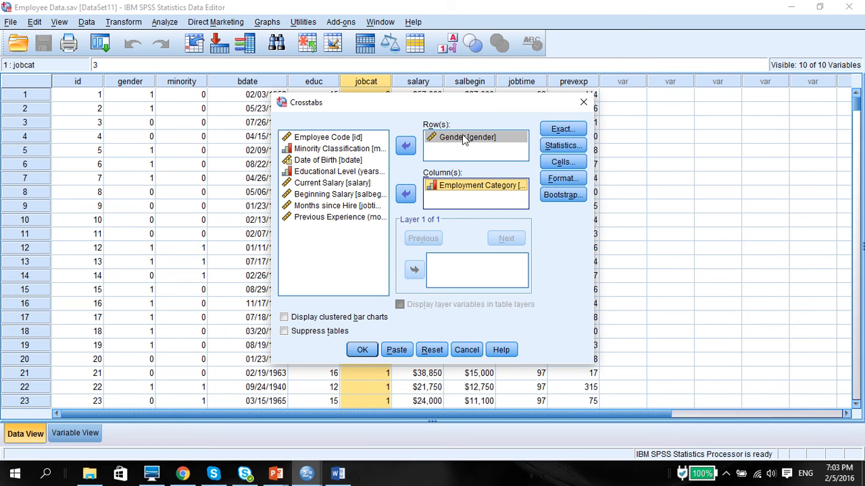
pyautogui.moveTo(464, 155)
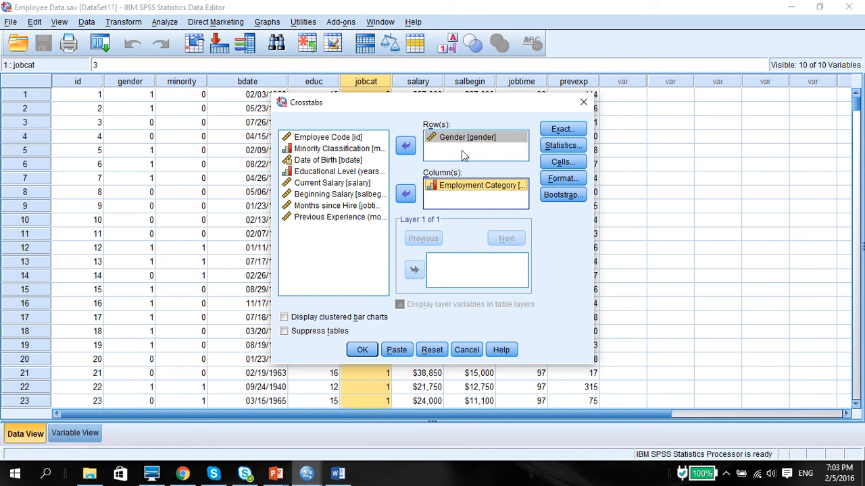
pyautogui.moveTo(456, 171)
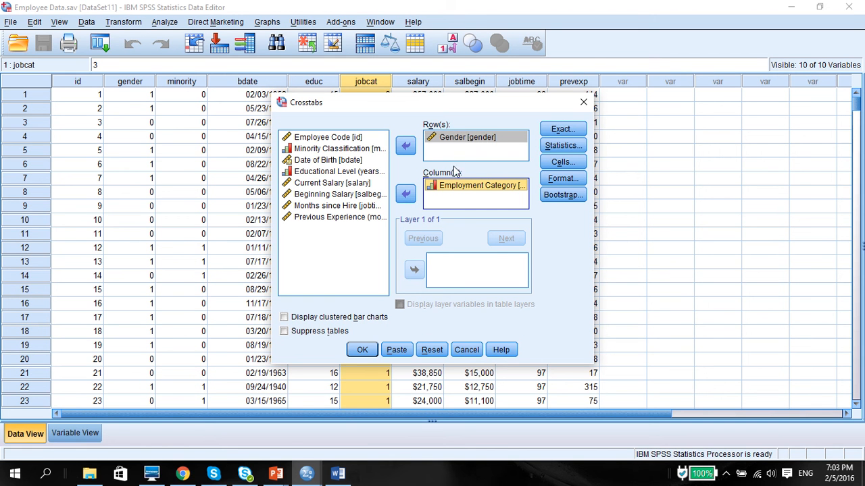
pyautogui.moveTo(465, 150)
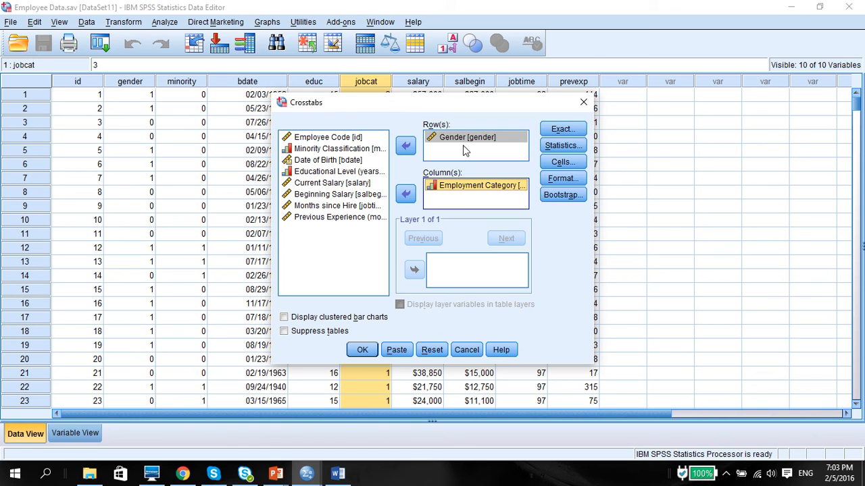
pyautogui.moveTo(563, 162)
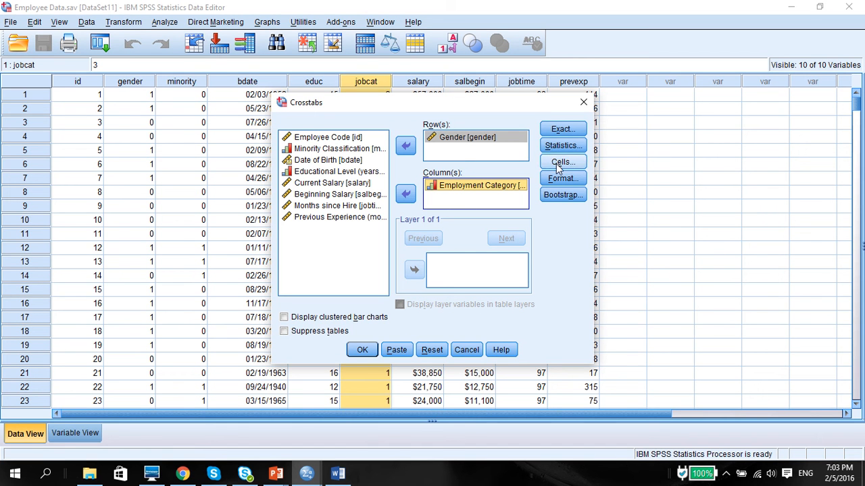
# - Request the Chi-square test under Crosstabs Statistics
pyautogui.click(562, 145)
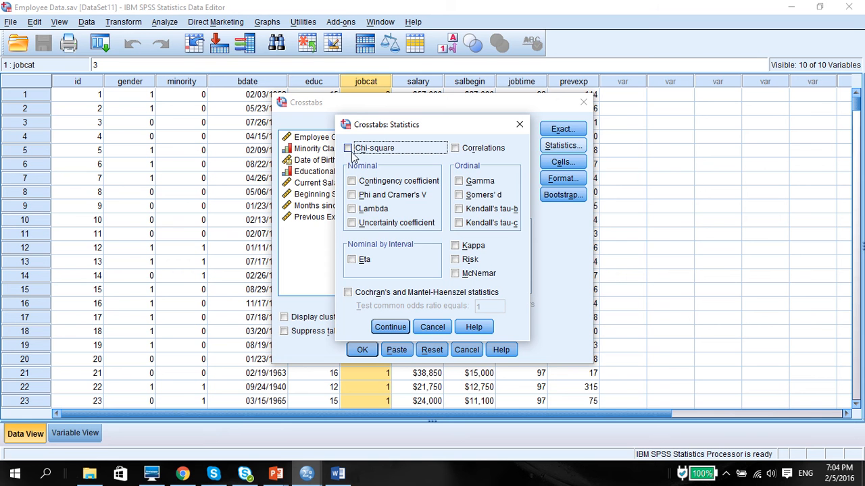
pyautogui.click(348, 147)
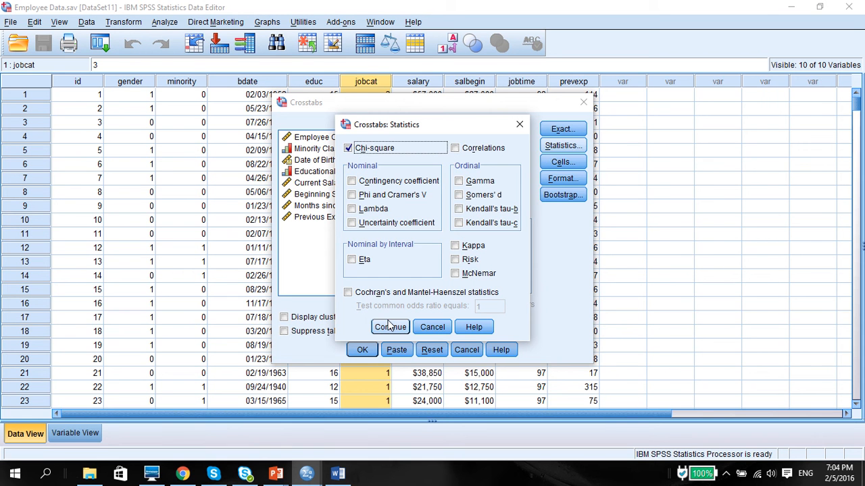
pyautogui.click(390, 327)
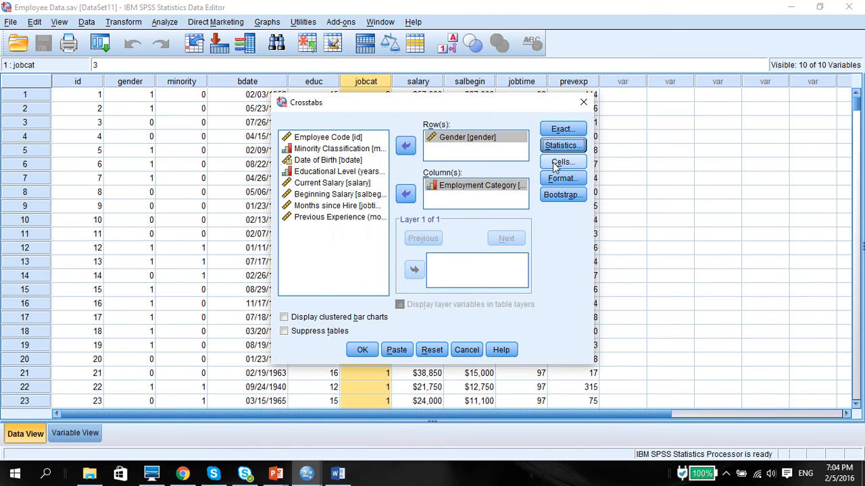
# - Show expected counts plus row, column and total percentages in the cells
pyautogui.click(562, 162)
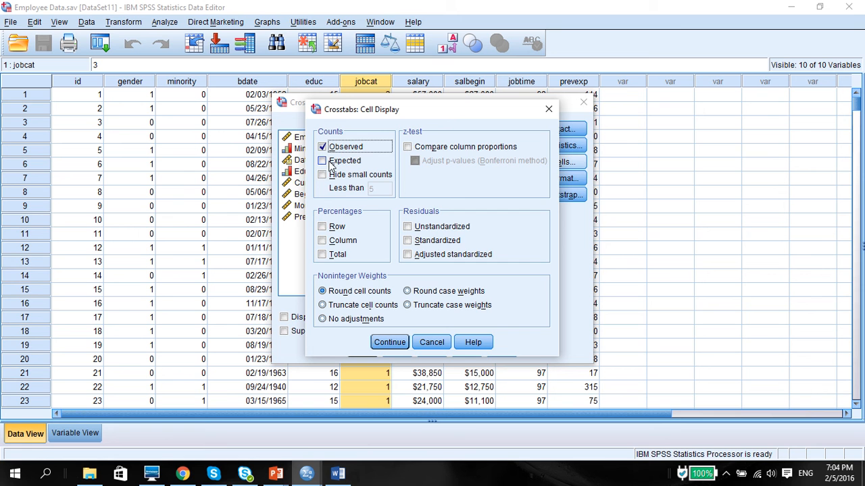
pyautogui.click(322, 160)
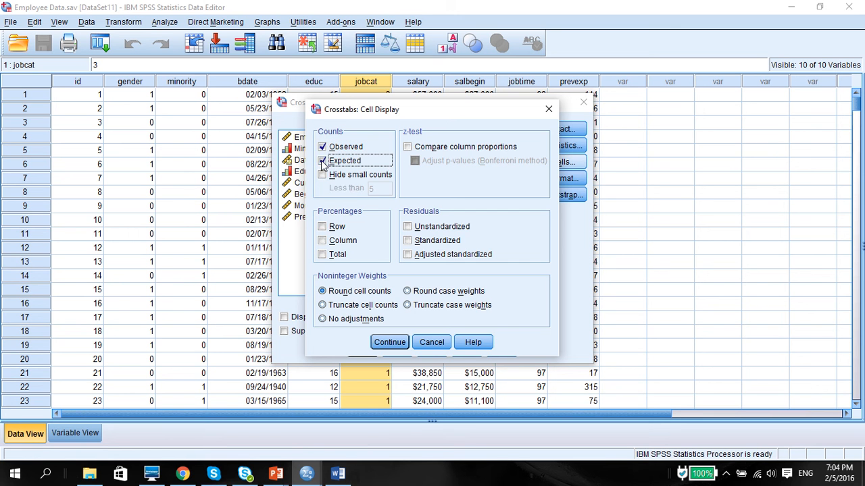
pyautogui.click(322, 160)
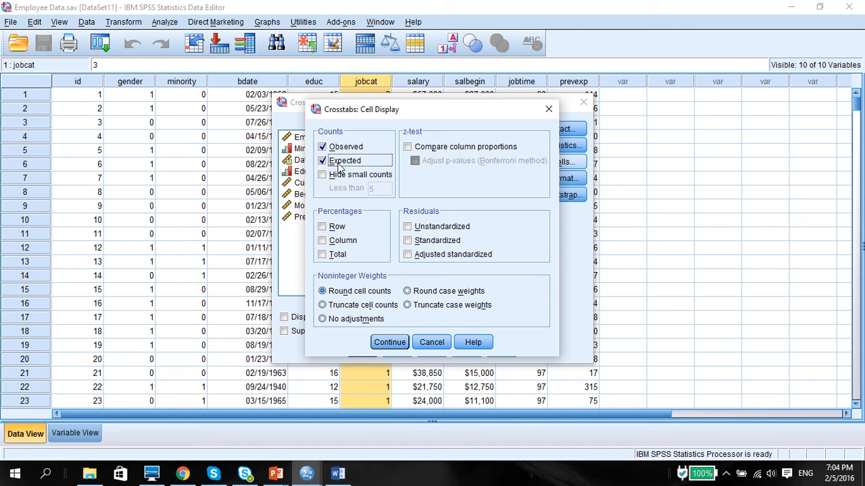
pyautogui.moveTo(326, 190)
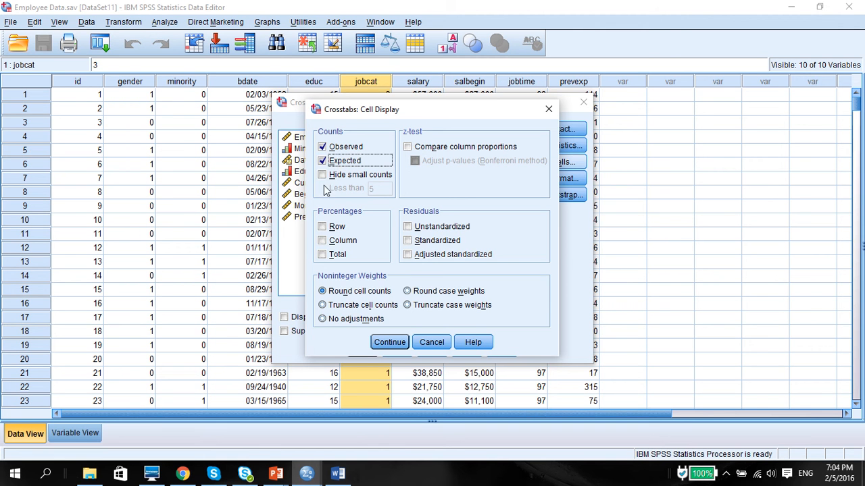
pyautogui.click(322, 226)
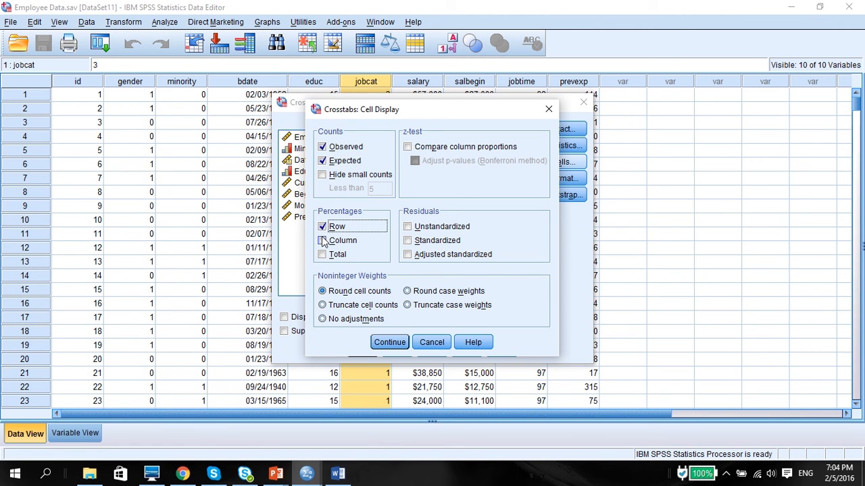
pyautogui.click(322, 241)
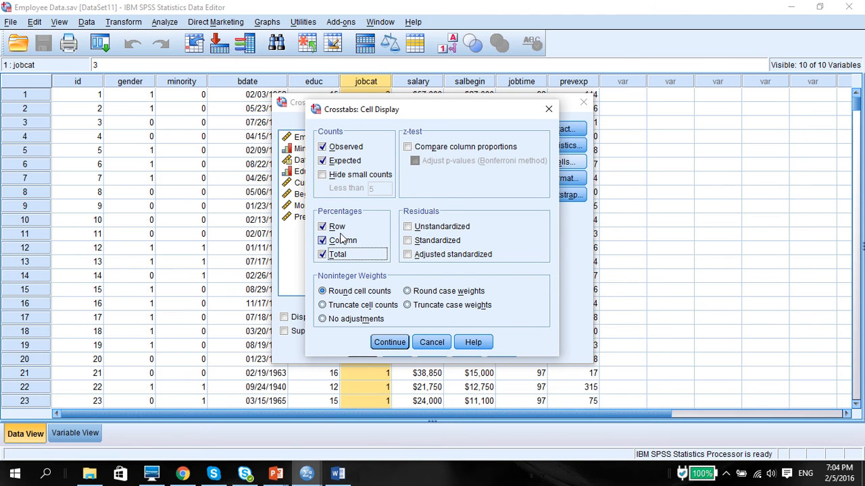
pyautogui.moveTo(331, 220)
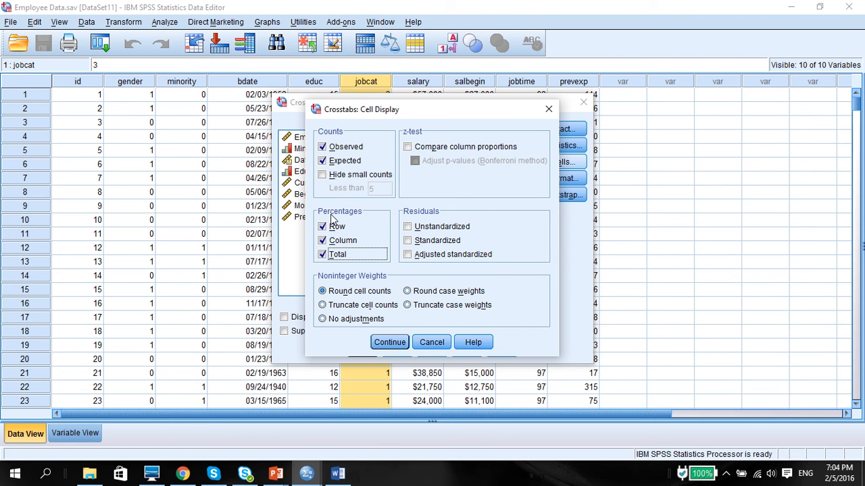
pyautogui.moveTo(376, 251)
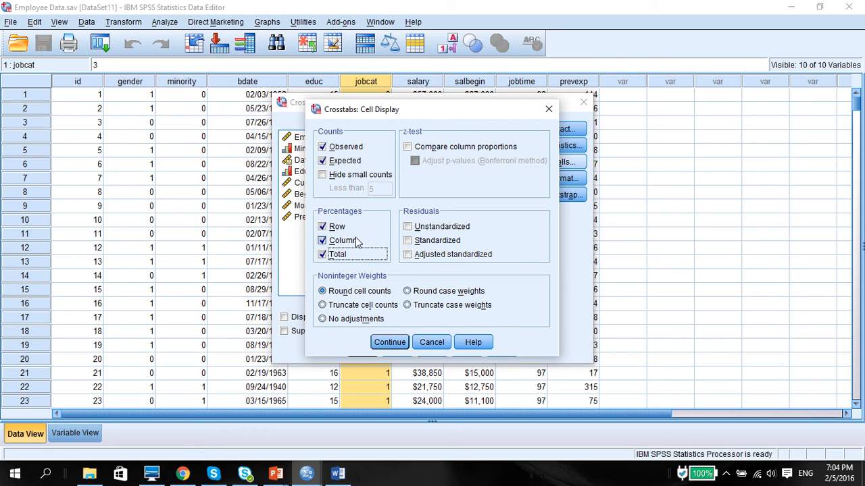
pyautogui.moveTo(331, 246)
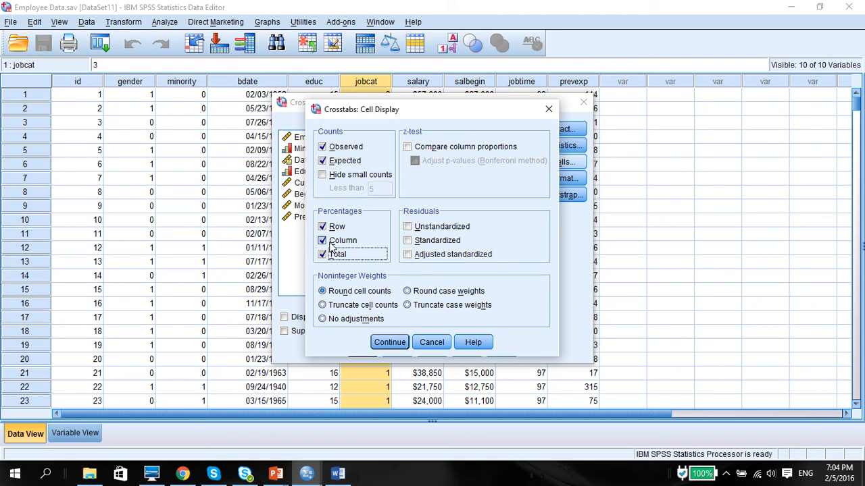
pyautogui.moveTo(382, 239)
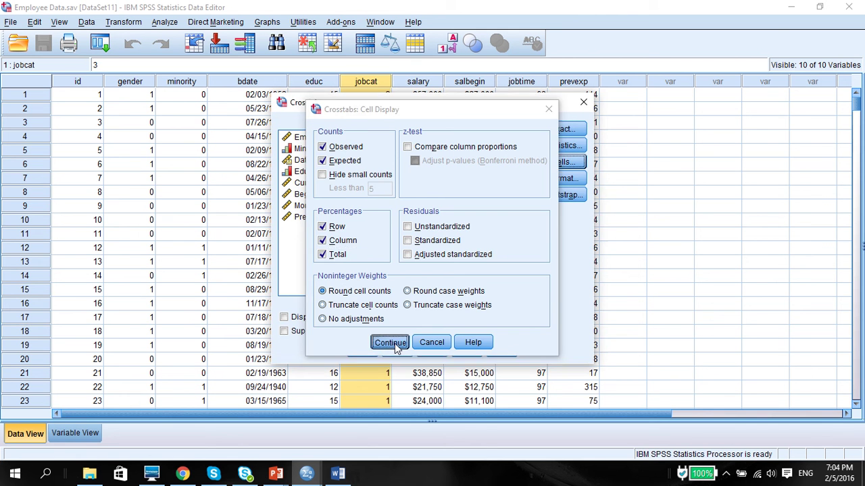
pyautogui.click(390, 341)
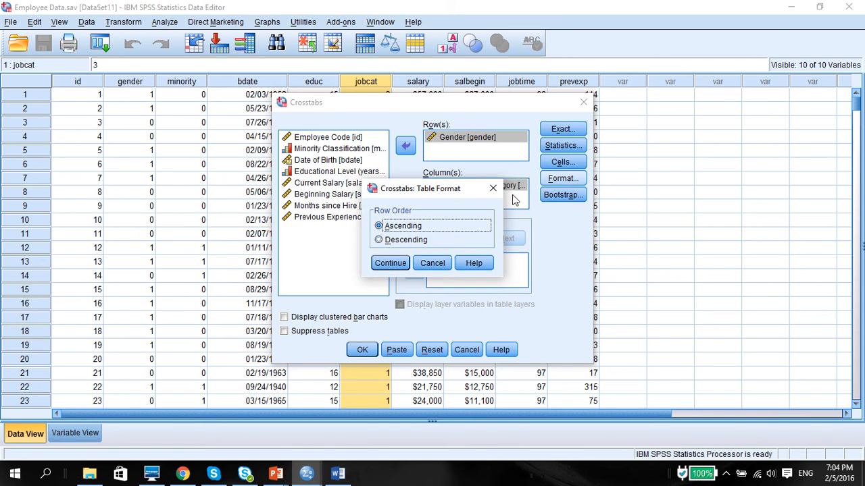
# - Keep ascending row order, tick Display clustered bar charts, and run the crosstab
pyautogui.click(390, 263)
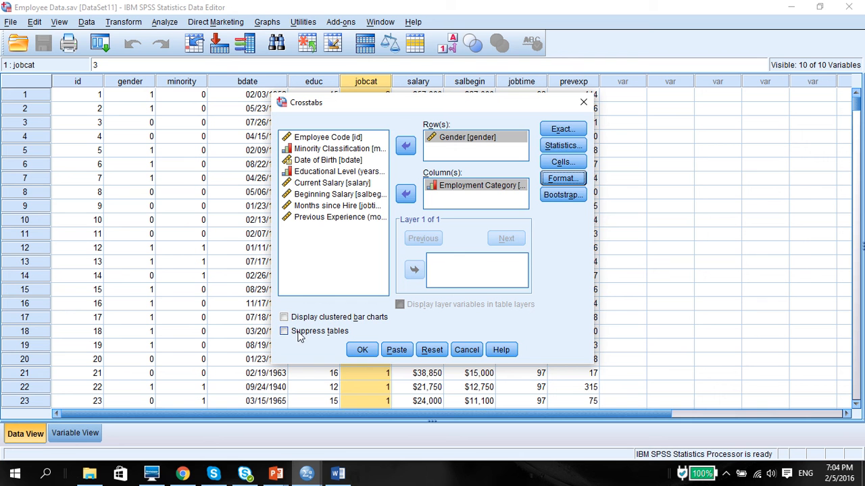
pyautogui.click(284, 316)
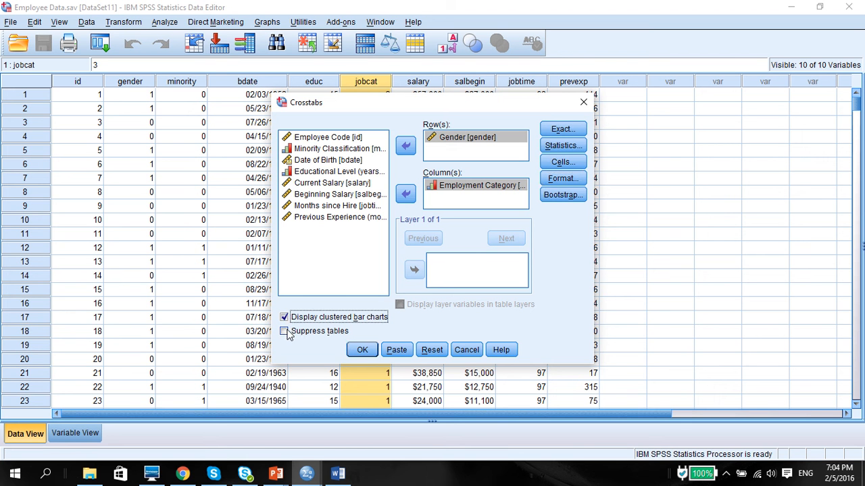
pyautogui.moveTo(358, 344)
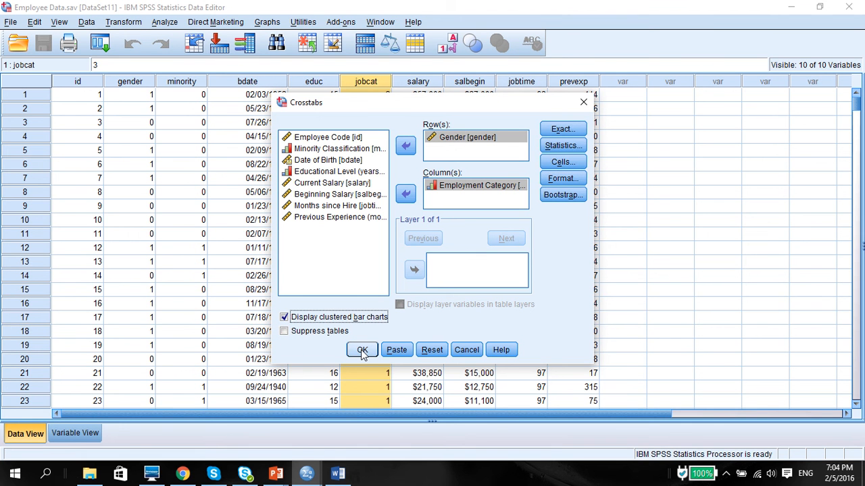
pyautogui.click(362, 350)
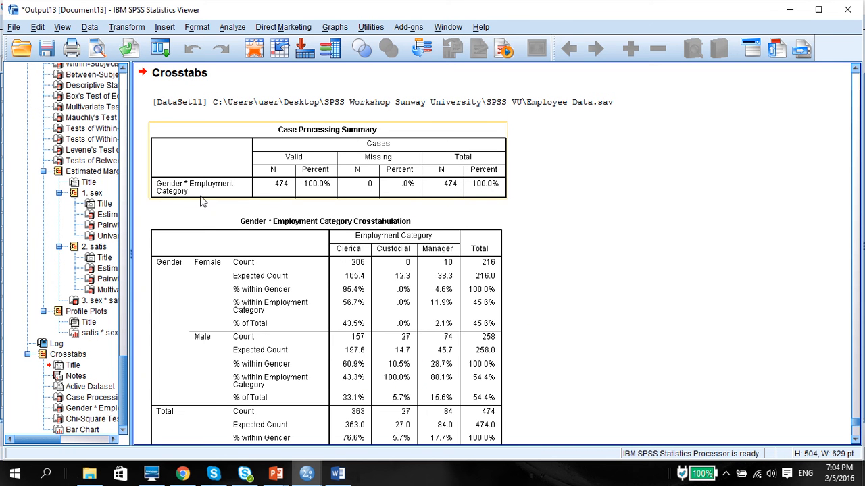
pyautogui.moveTo(294, 199)
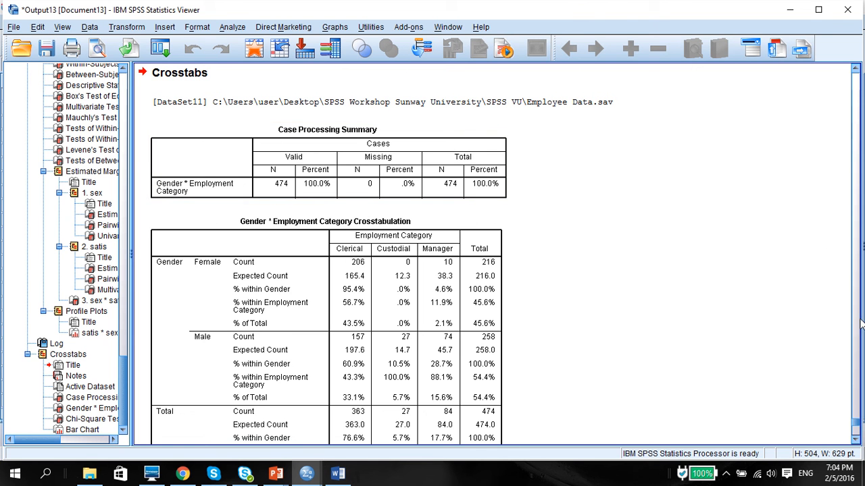
# - Scroll past the Case Processing Summary to the Gender * Employment Category Crosstabulation
pyautogui.scroll(-3)
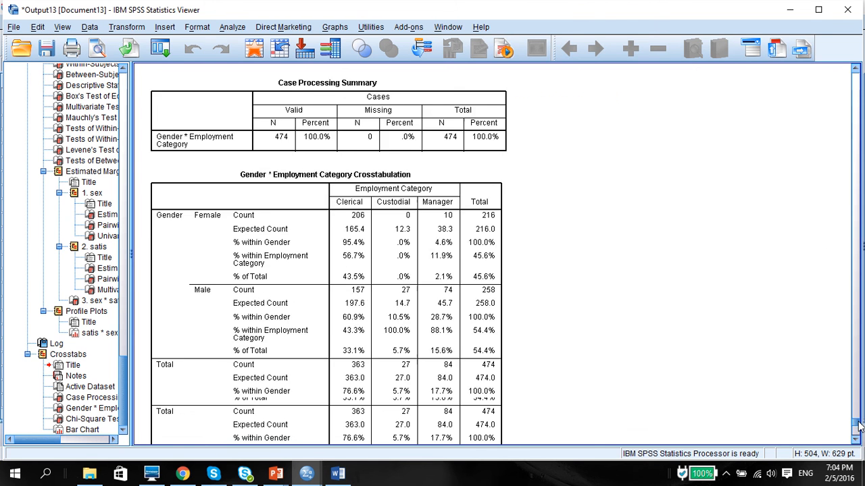
pyautogui.scroll(-3)
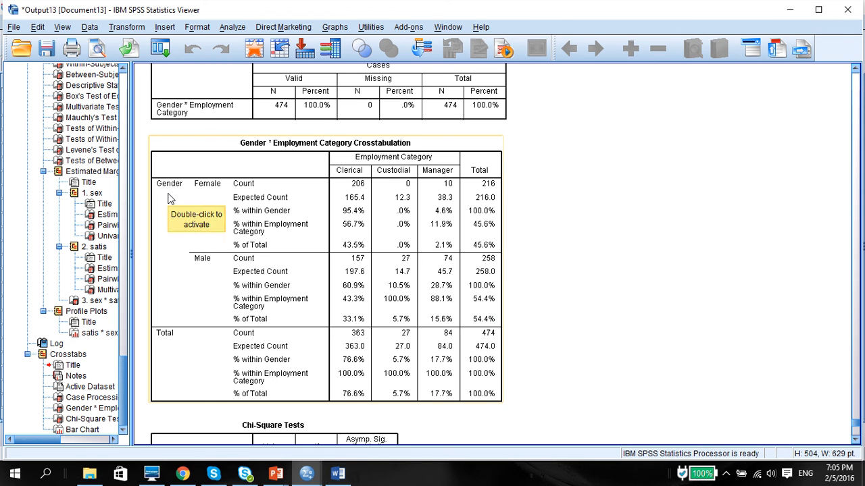
pyautogui.moveTo(208, 273)
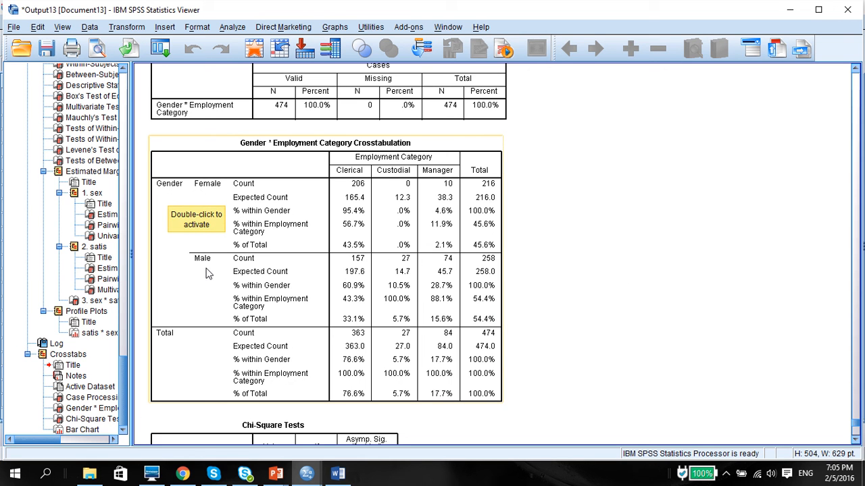
pyautogui.moveTo(485, 275)
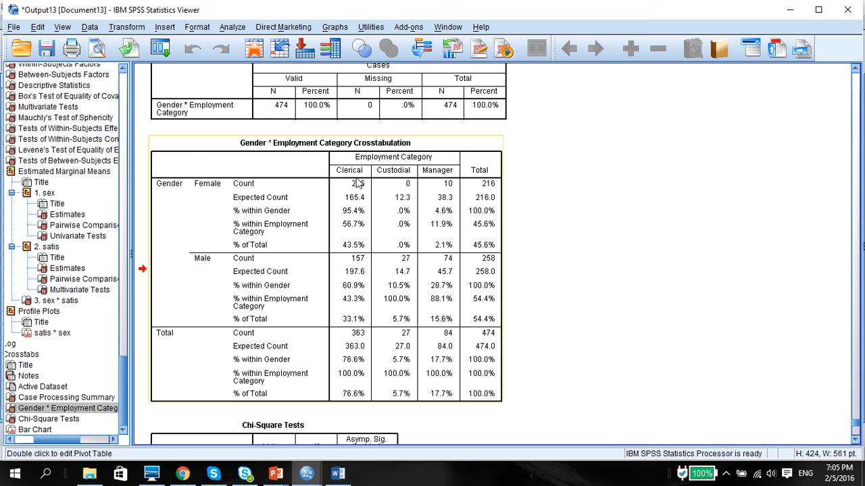
pyautogui.moveTo(395, 197)
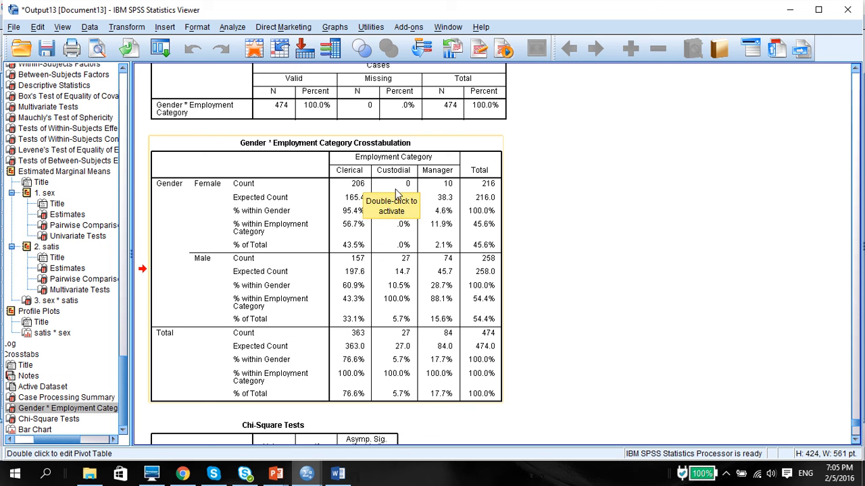
pyautogui.moveTo(405, 188)
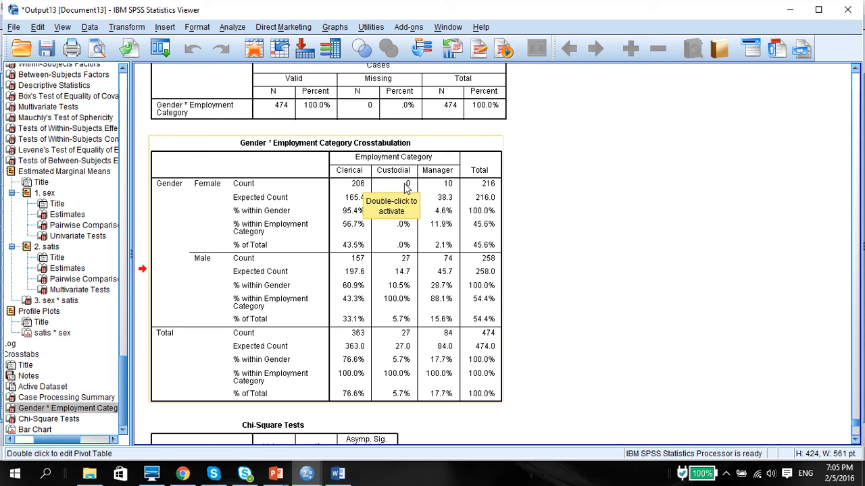
pyautogui.moveTo(273, 211)
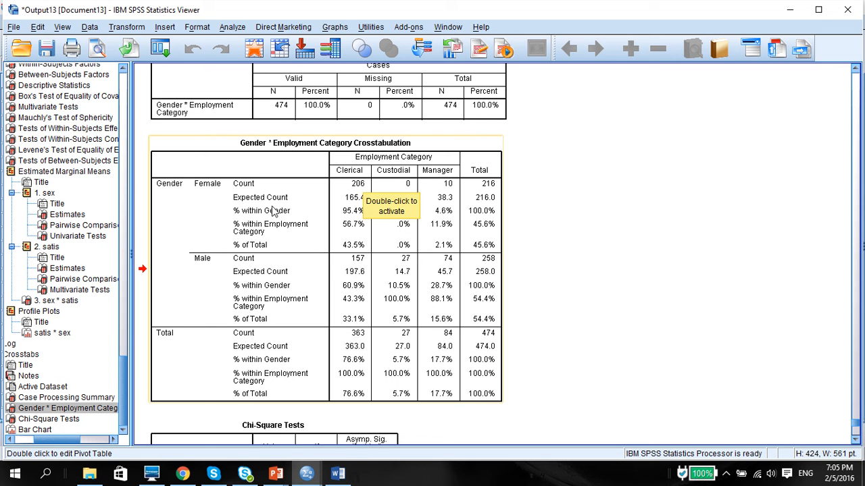
pyautogui.moveTo(325, 226)
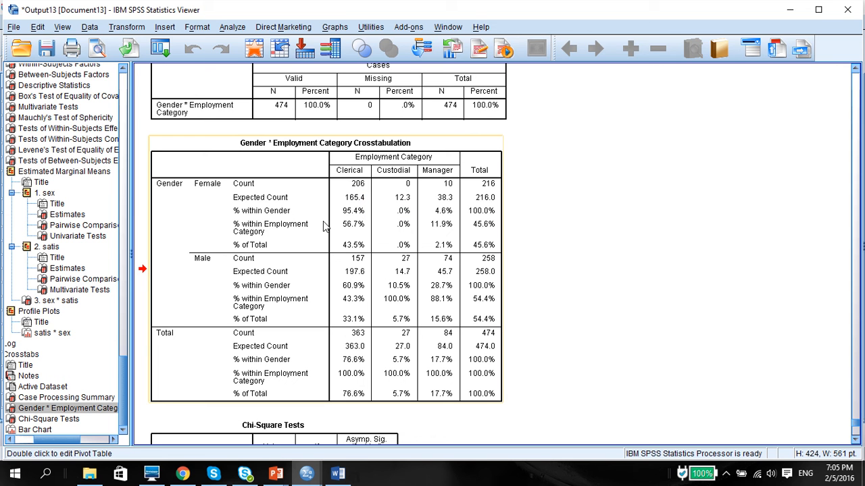
pyautogui.moveTo(367, 205)
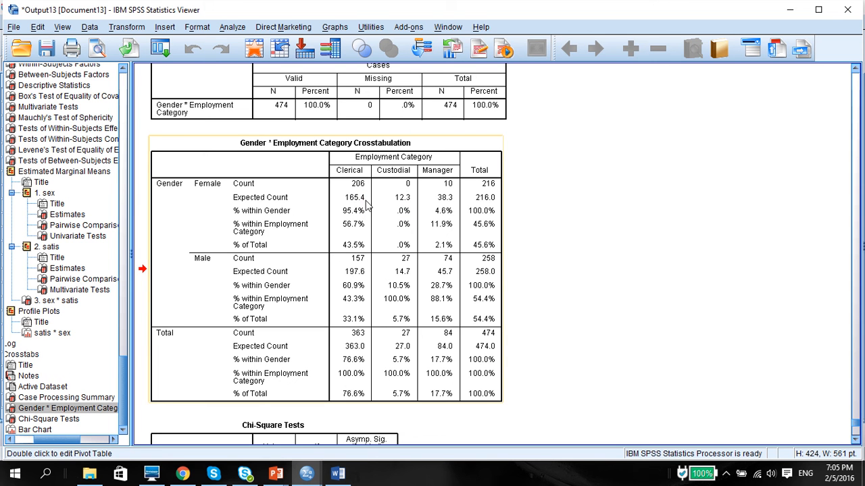
pyautogui.moveTo(488, 190)
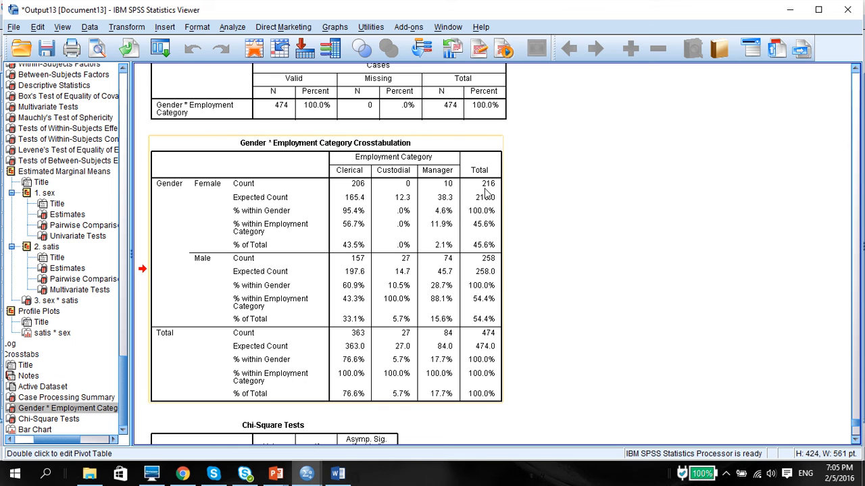
pyautogui.moveTo(496, 191)
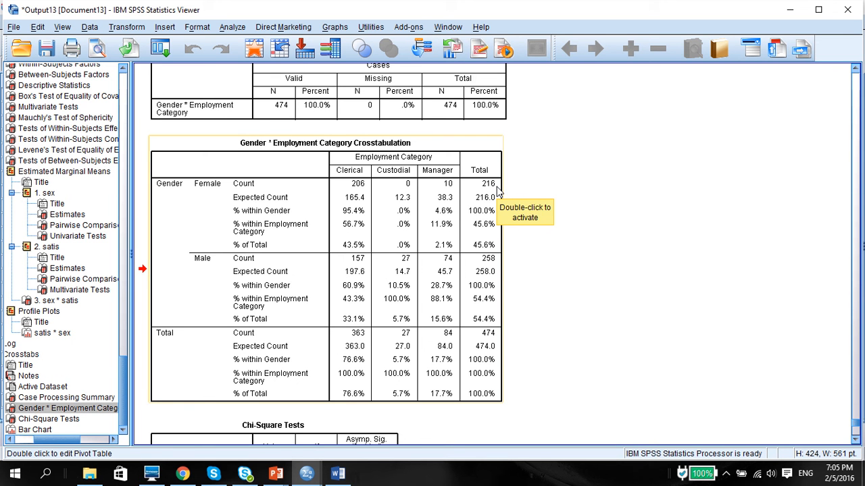
pyautogui.moveTo(368, 294)
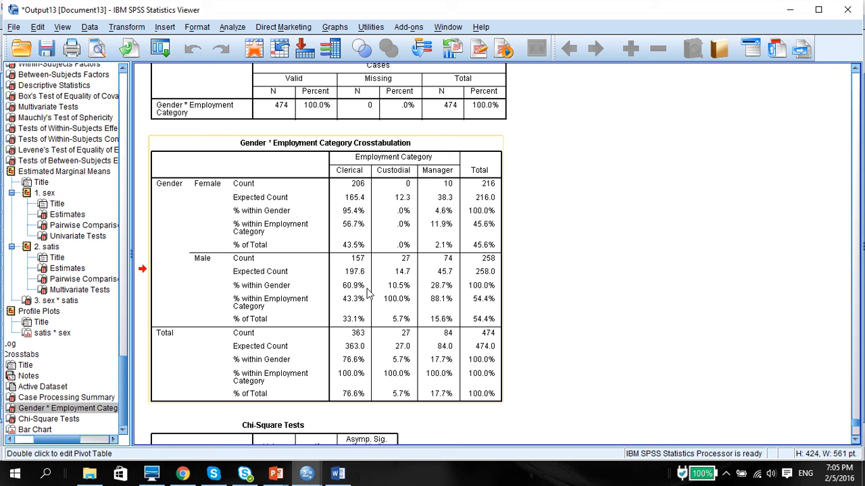
pyautogui.moveTo(356, 341)
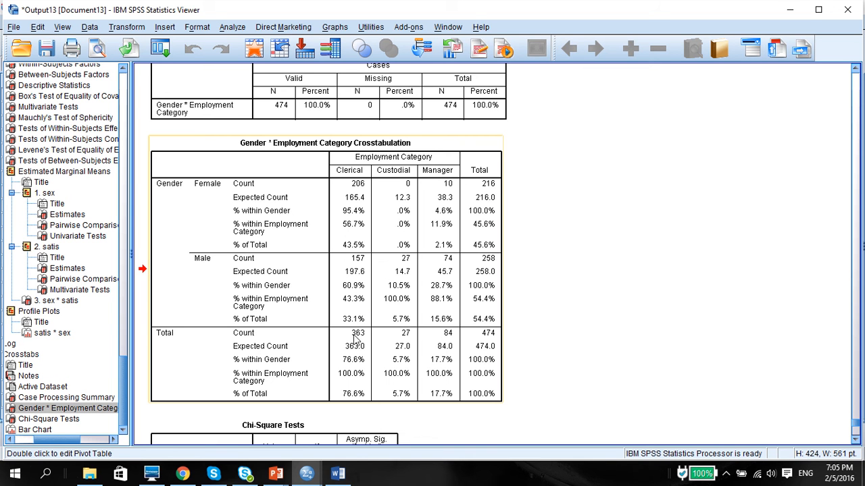
pyautogui.moveTo(360, 341)
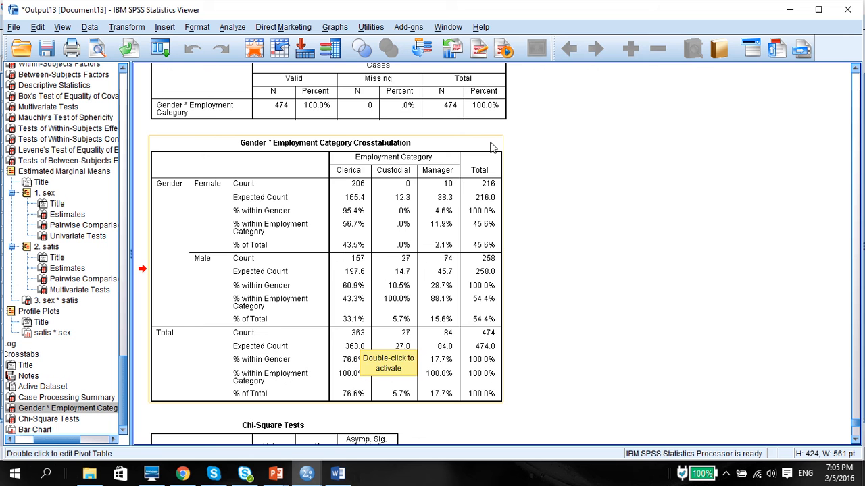
pyautogui.moveTo(483, 333)
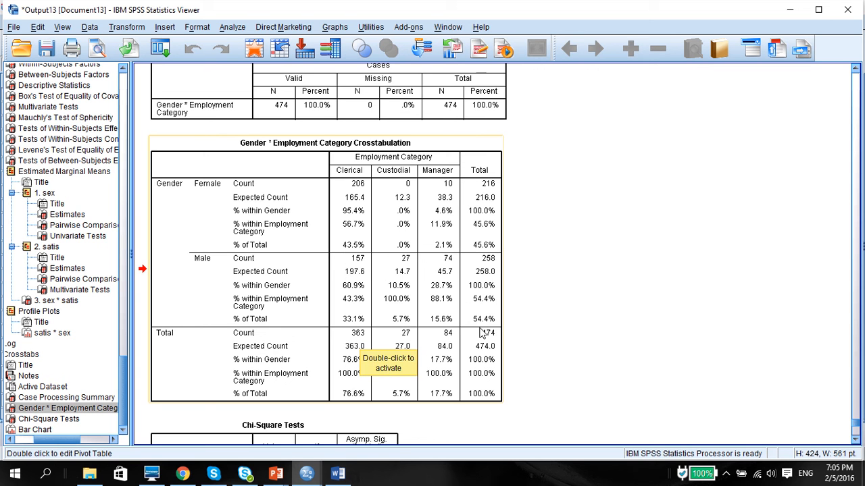
pyautogui.moveTo(487, 336)
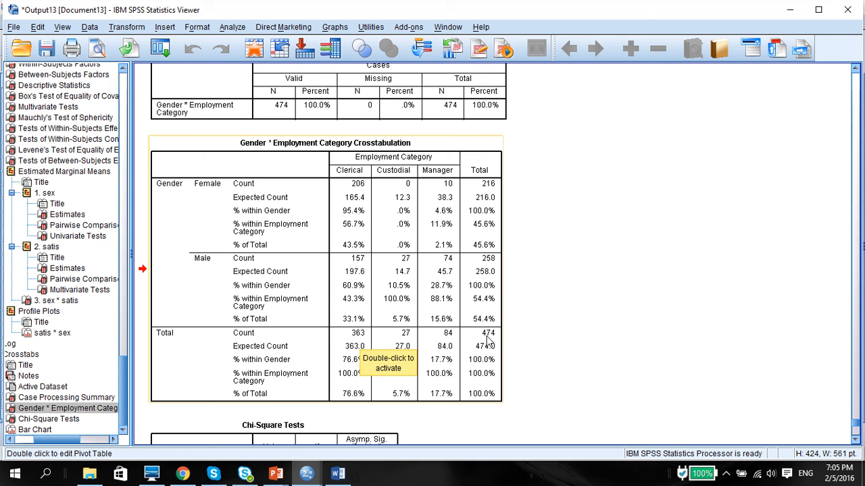
pyautogui.moveTo(356, 213)
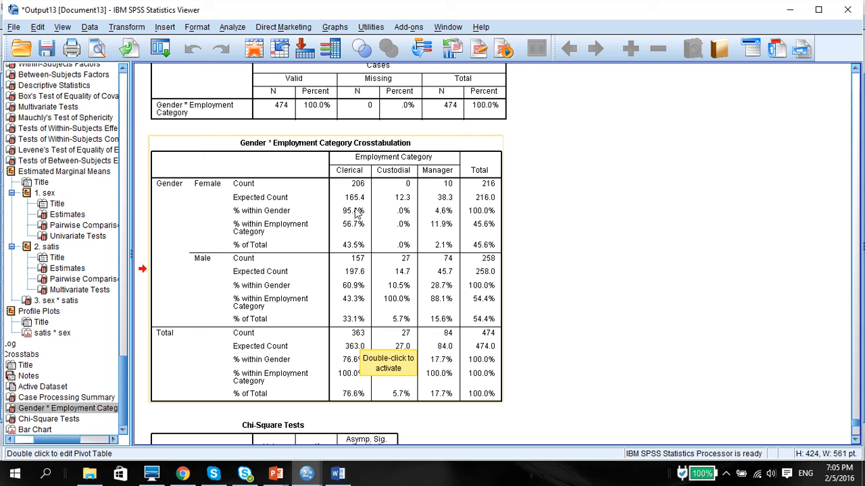
pyautogui.moveTo(394, 204)
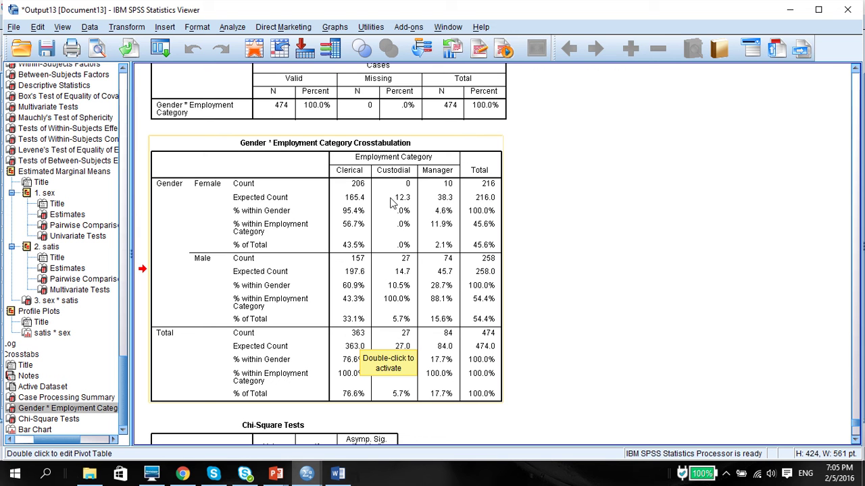
pyautogui.moveTo(497, 196)
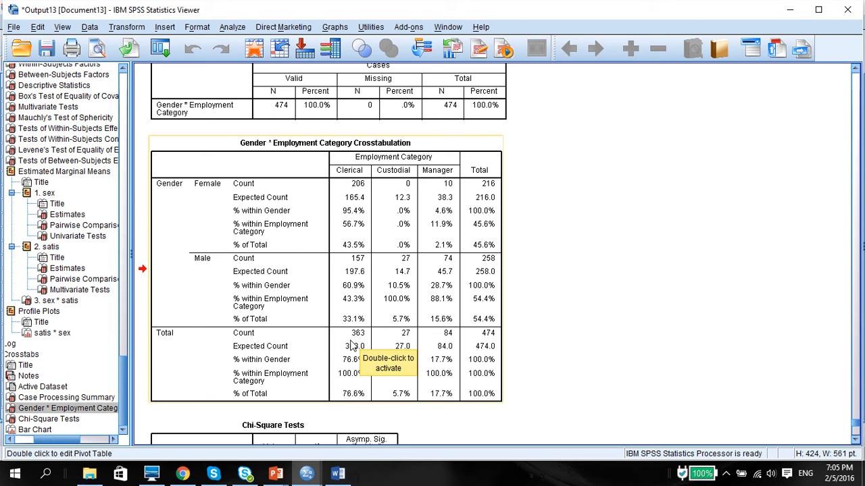
pyautogui.moveTo(344, 206)
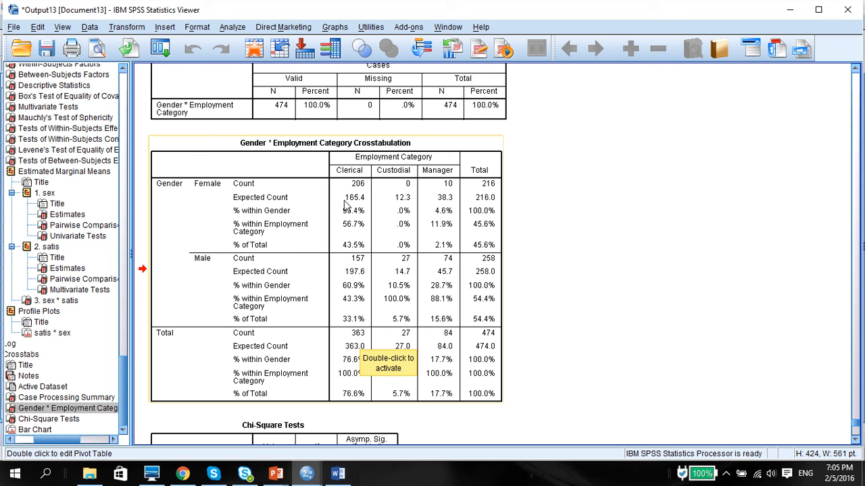
pyautogui.moveTo(395, 245)
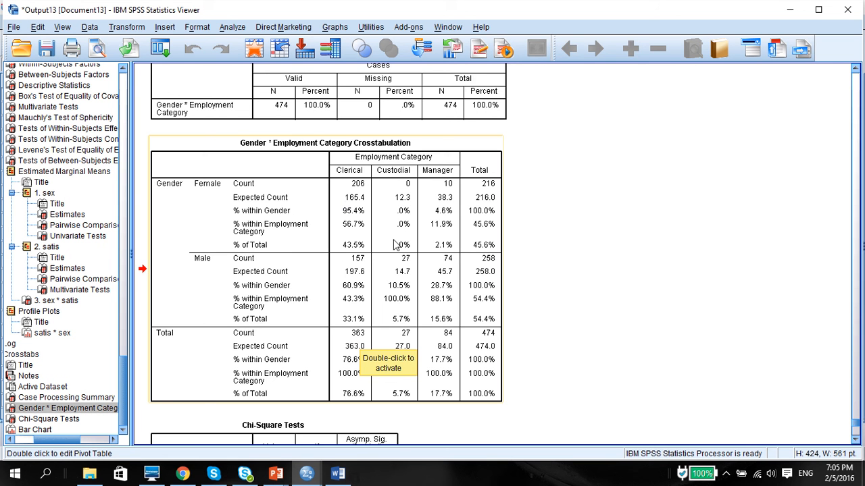
pyautogui.moveTo(372, 194)
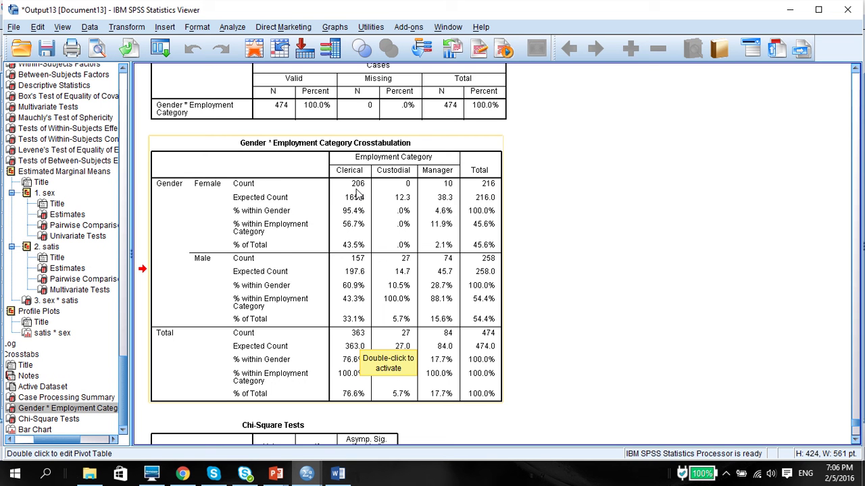
pyautogui.moveTo(356, 197)
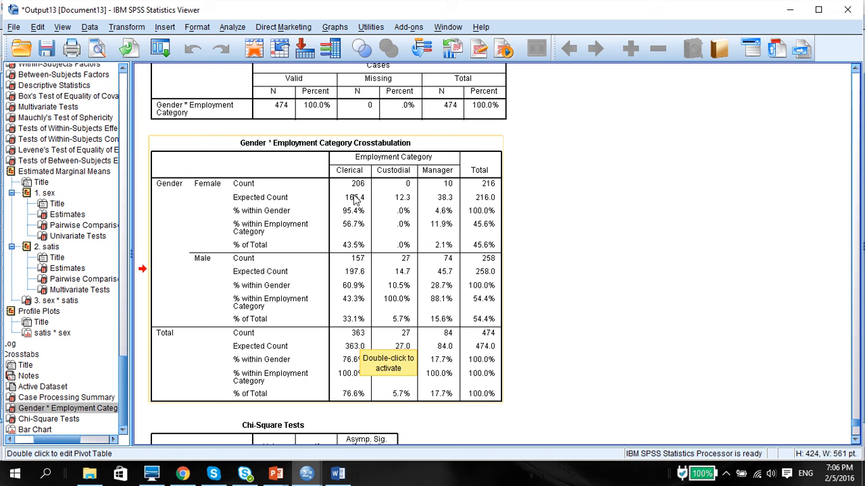
pyautogui.moveTo(454, 294)
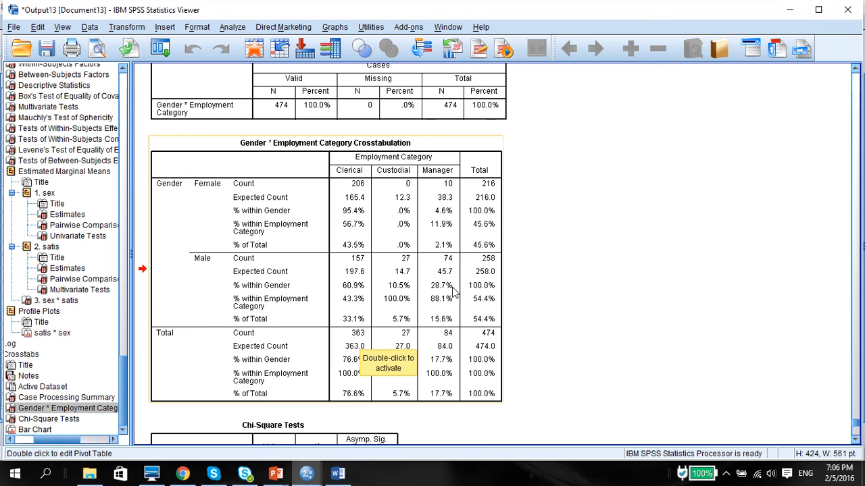
pyautogui.moveTo(475, 327)
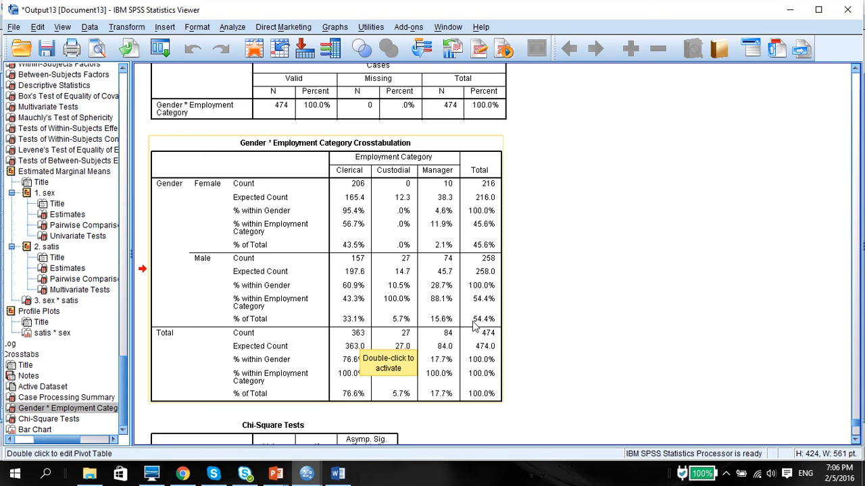
pyautogui.moveTo(419, 261)
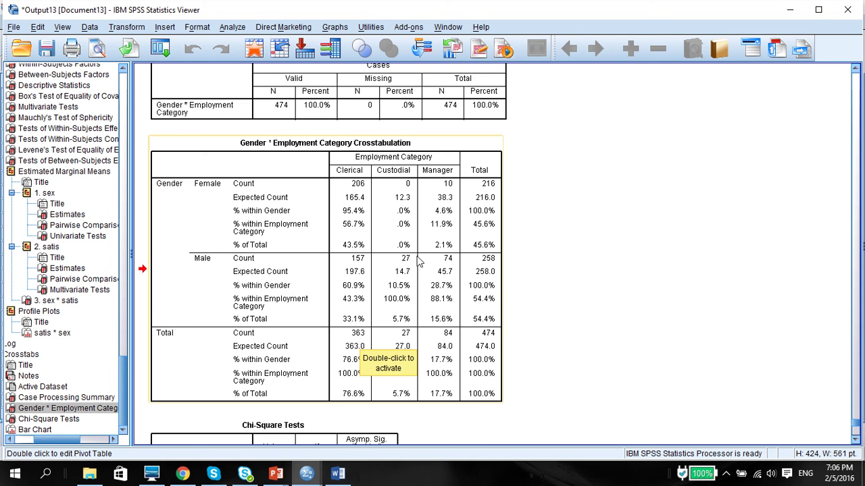
pyautogui.moveTo(419, 262)
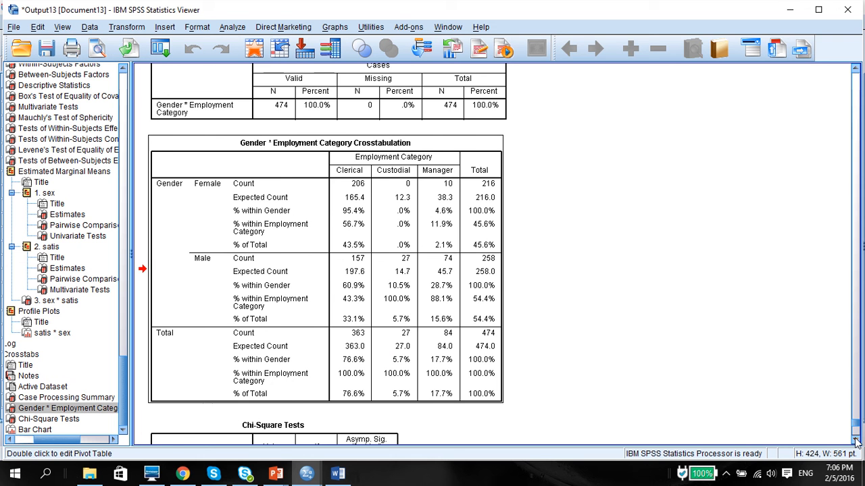
pyautogui.scroll(-3)
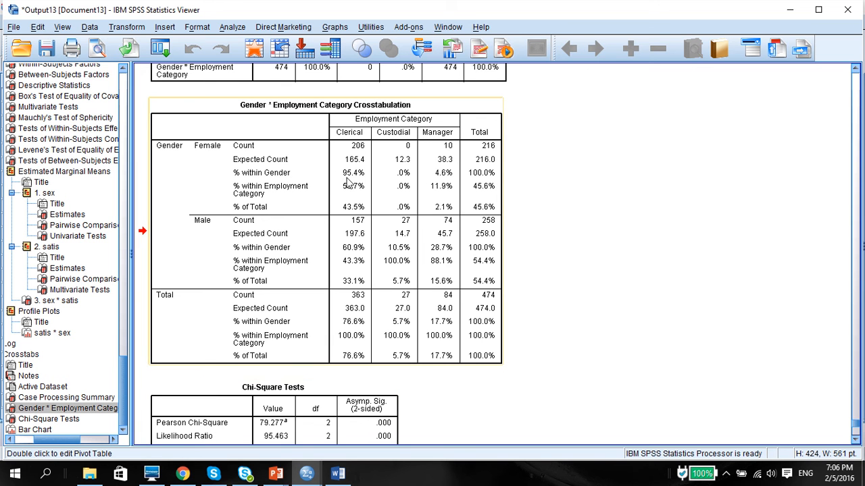
pyautogui.moveTo(254, 181)
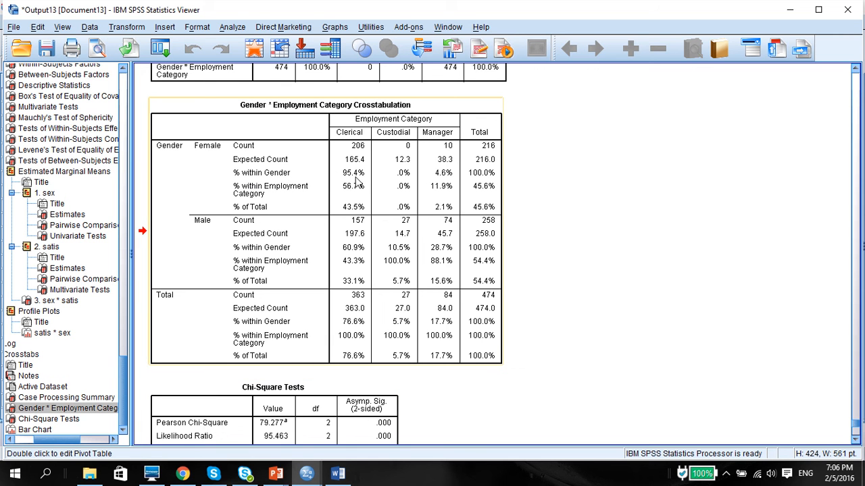
pyautogui.moveTo(439, 181)
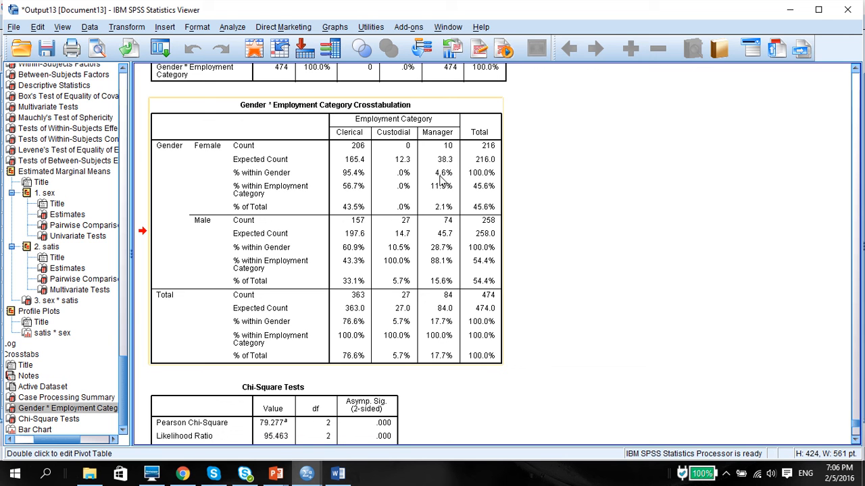
pyautogui.moveTo(265, 180)
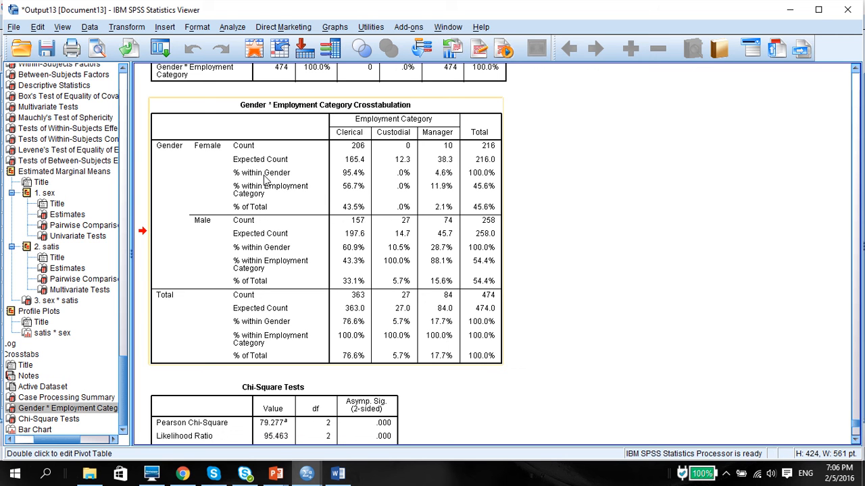
pyautogui.moveTo(454, 184)
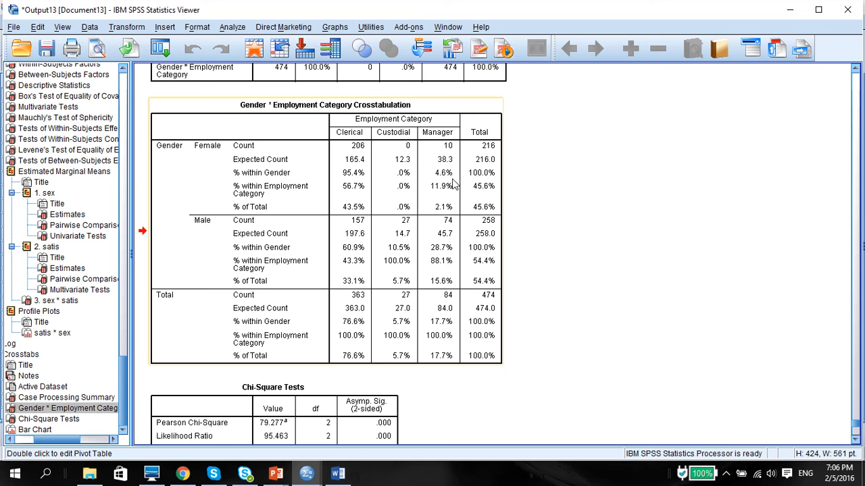
pyautogui.moveTo(485, 169)
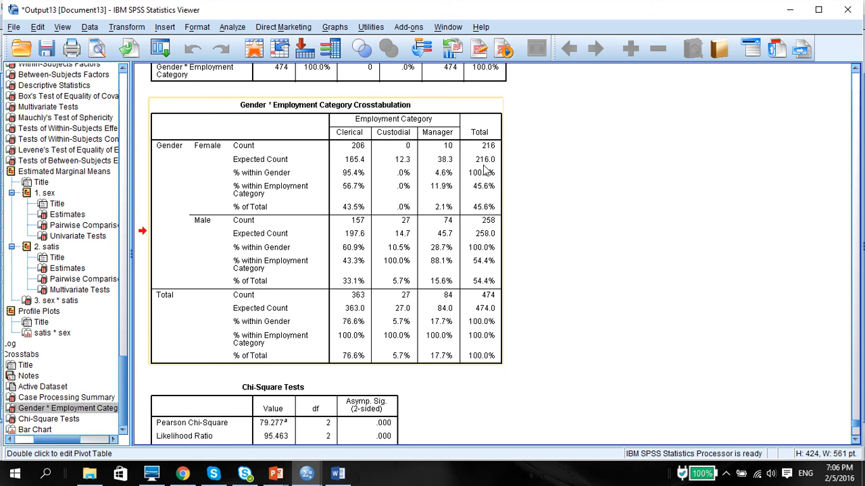
pyautogui.moveTo(258, 186)
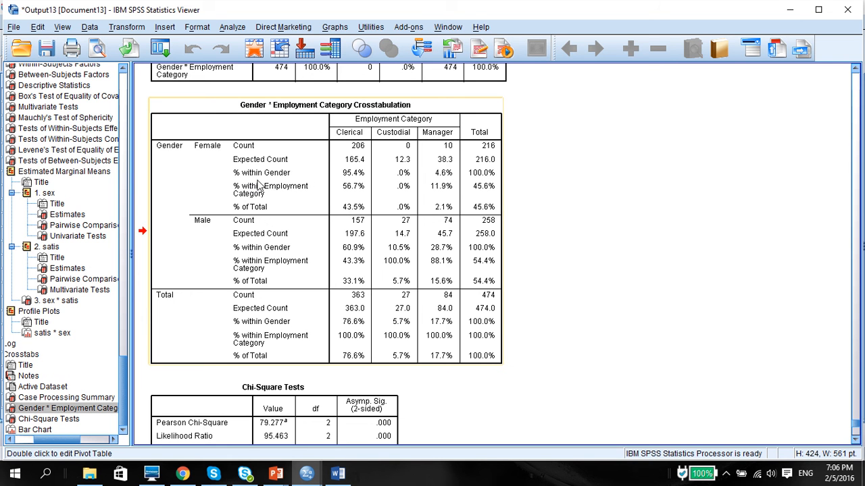
pyautogui.moveTo(193, 157)
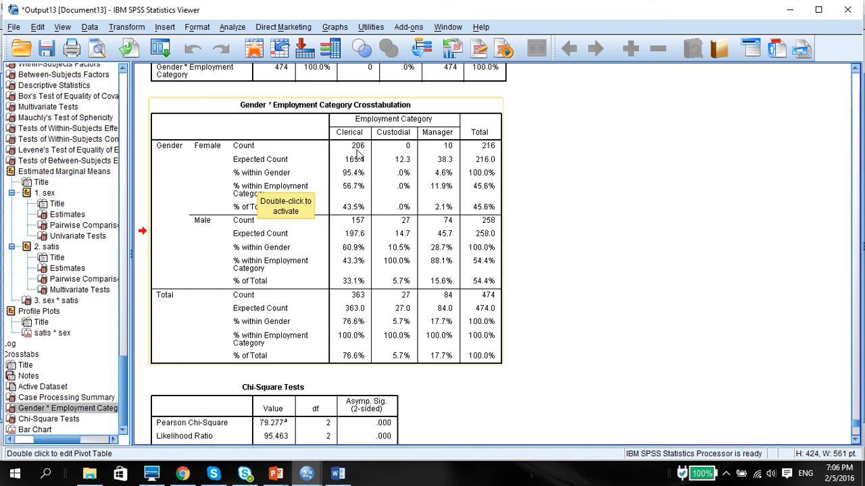
pyautogui.moveTo(436, 188)
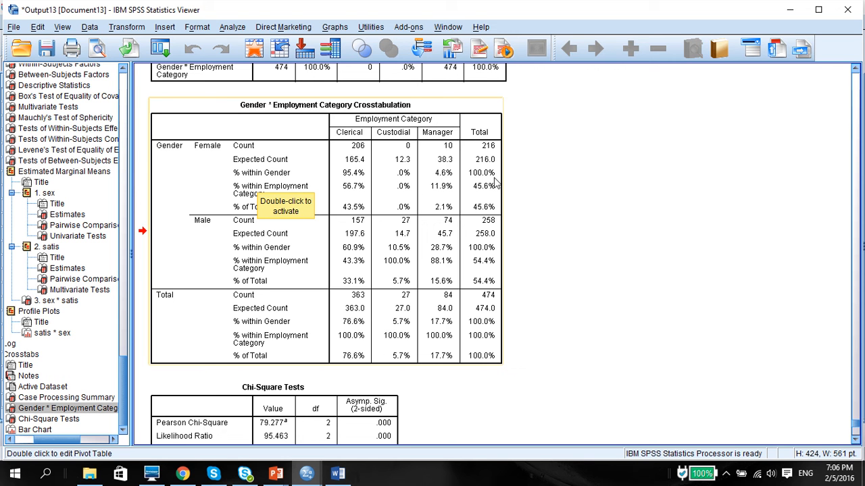
pyautogui.moveTo(347, 176)
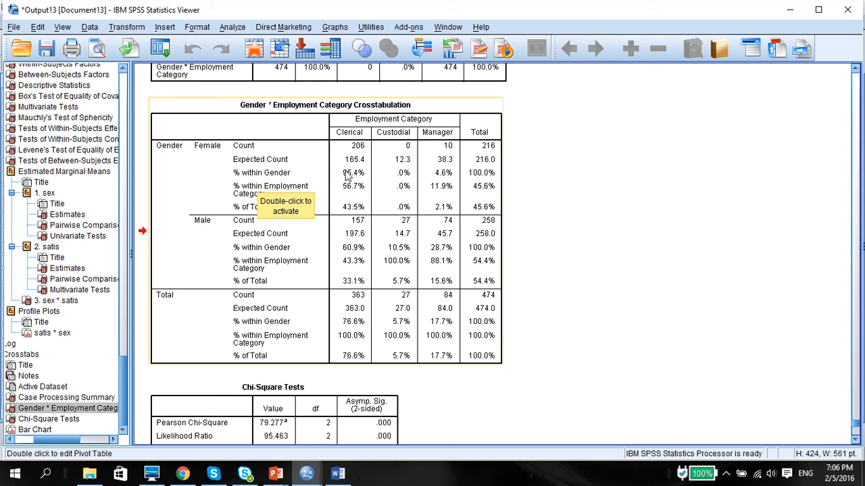
pyautogui.moveTo(305, 302)
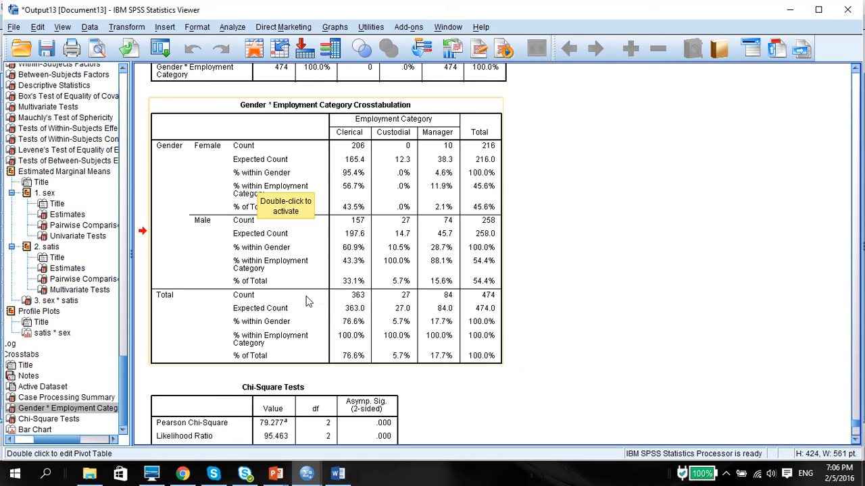
pyautogui.moveTo(250, 196)
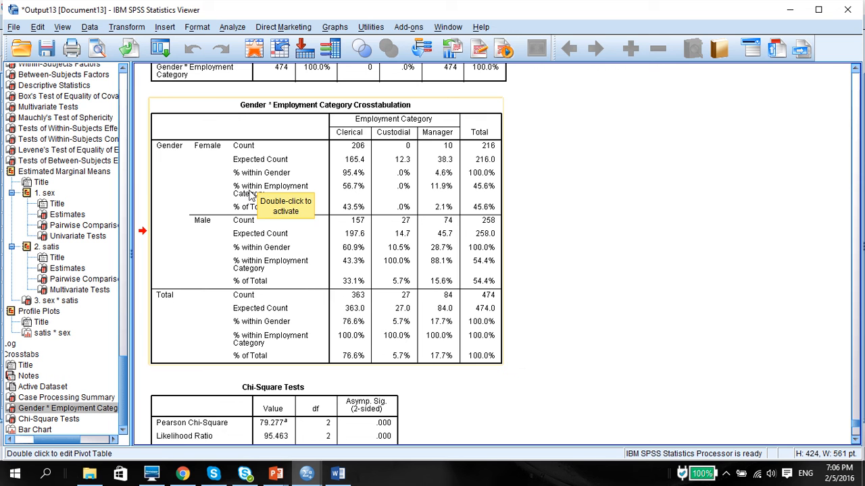
pyautogui.moveTo(370, 200)
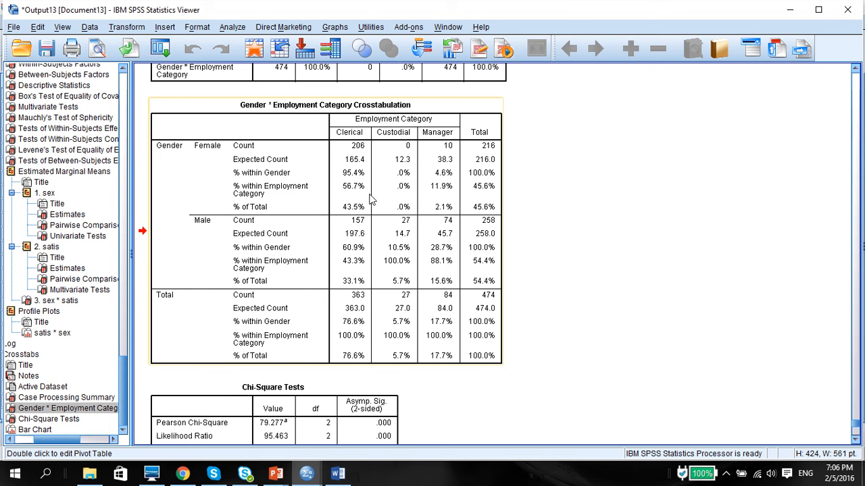
pyautogui.moveTo(344, 206)
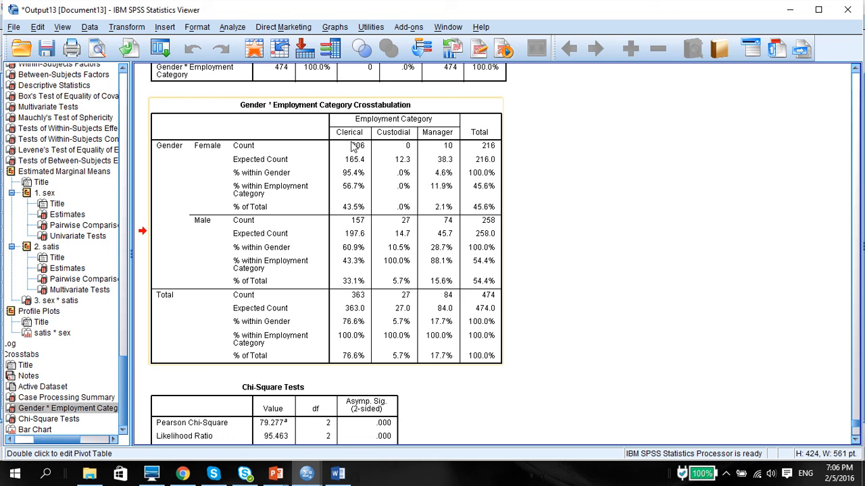
pyautogui.moveTo(351, 268)
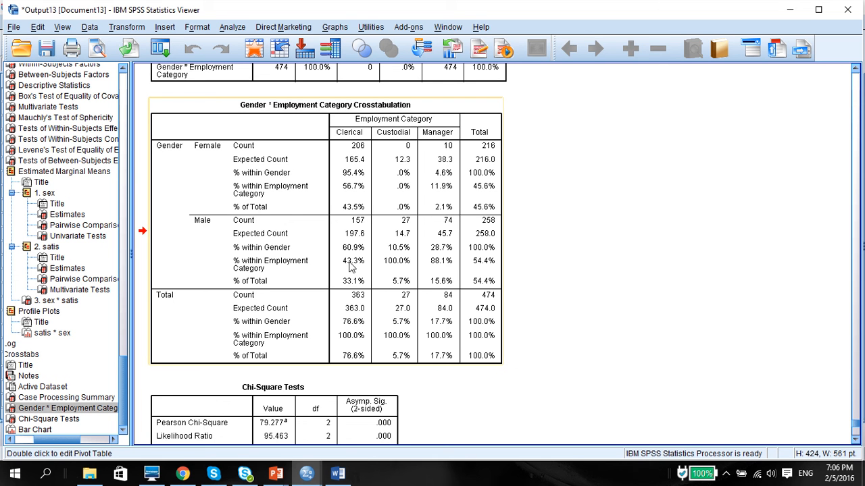
pyautogui.moveTo(377, 129)
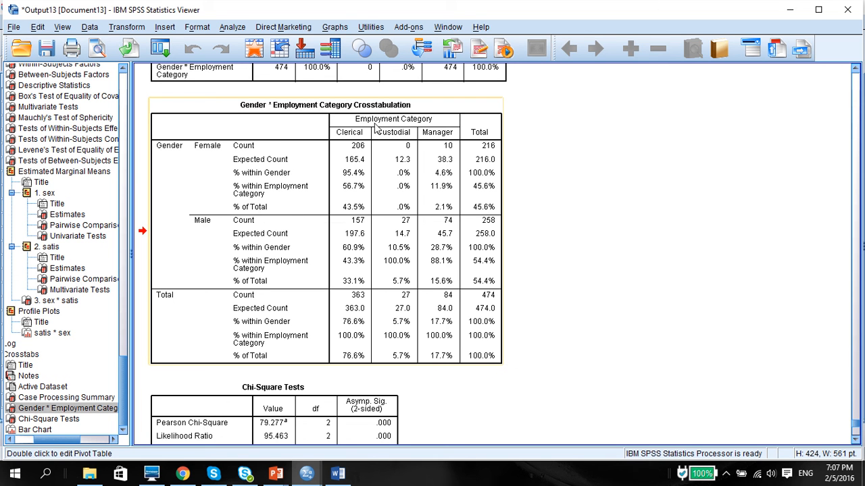
pyautogui.moveTo(356, 217)
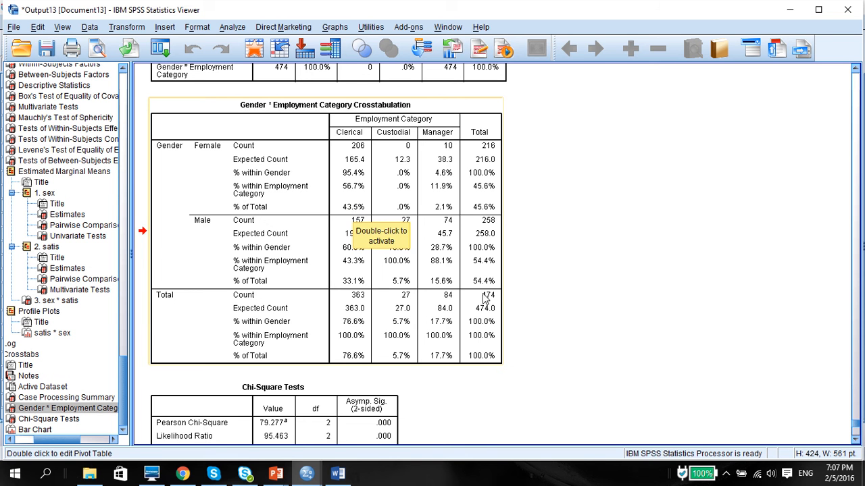
pyautogui.moveTo(227, 189)
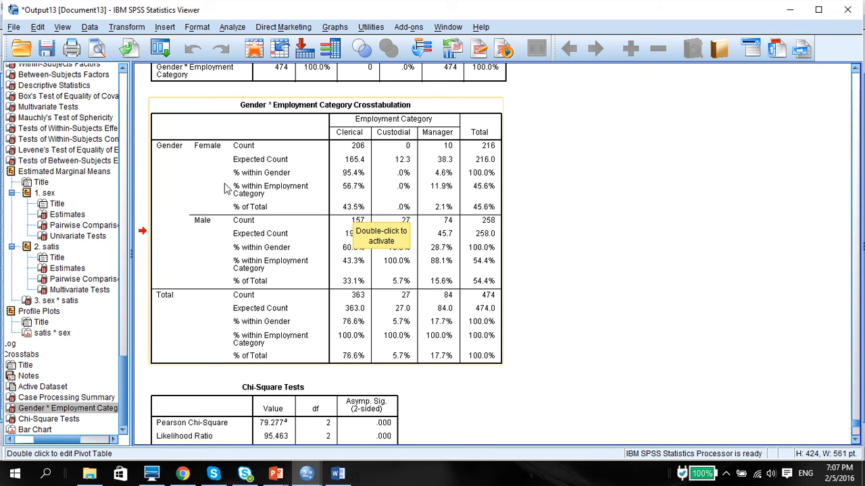
pyautogui.moveTo(373, 197)
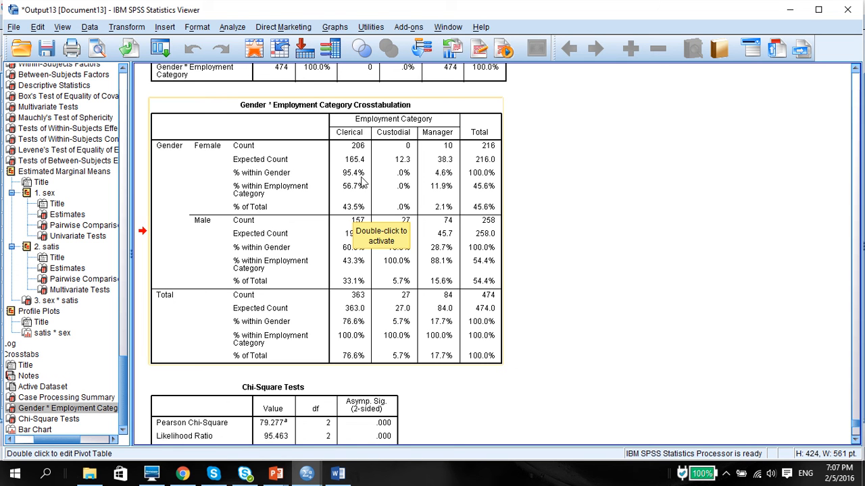
pyautogui.moveTo(358, 213)
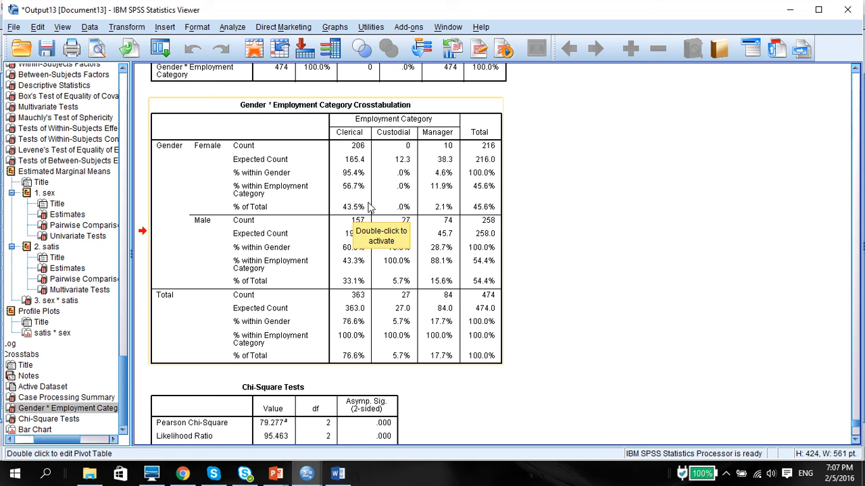
pyautogui.moveTo(354, 205)
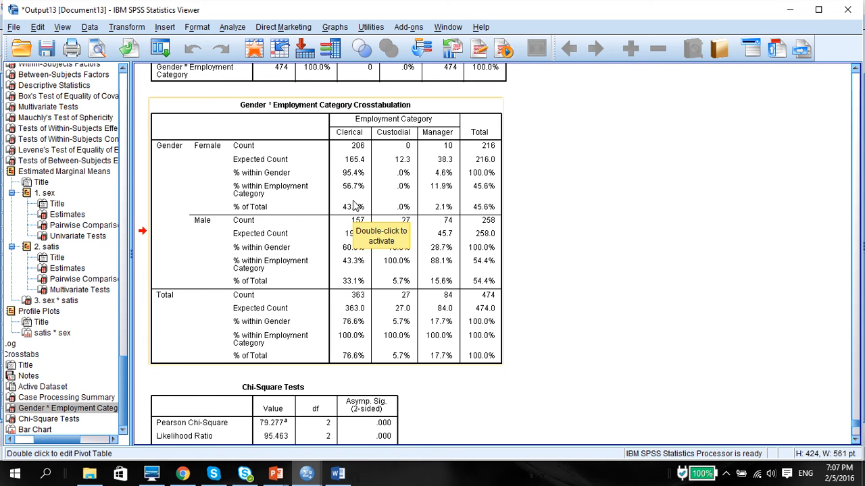
pyautogui.moveTo(456, 240)
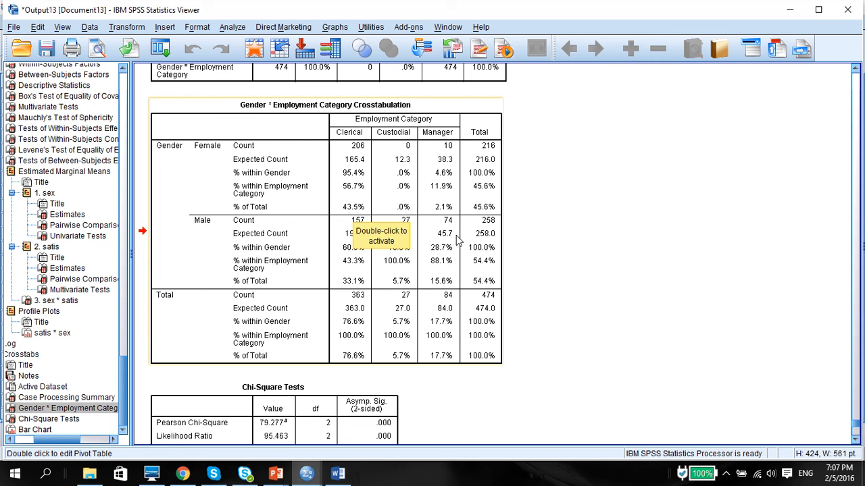
pyautogui.moveTo(553, 300)
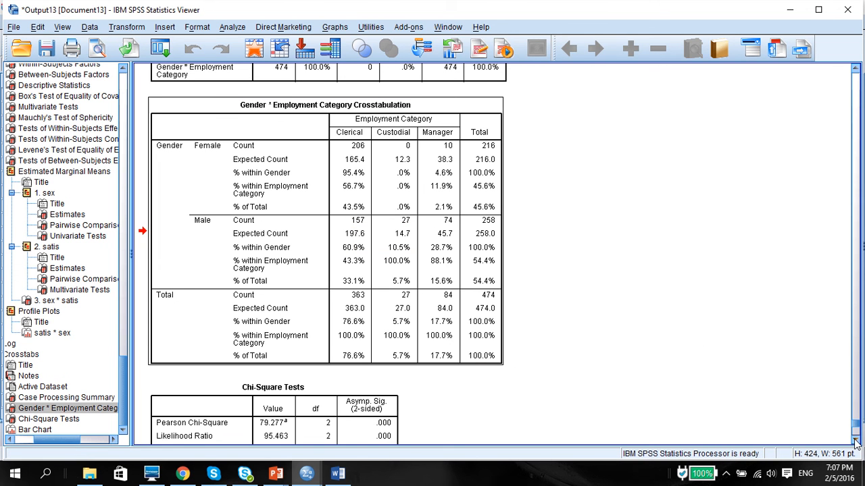
# - Scroll down to the Chi-Square Tests table and its footnote
pyautogui.scroll(-3)
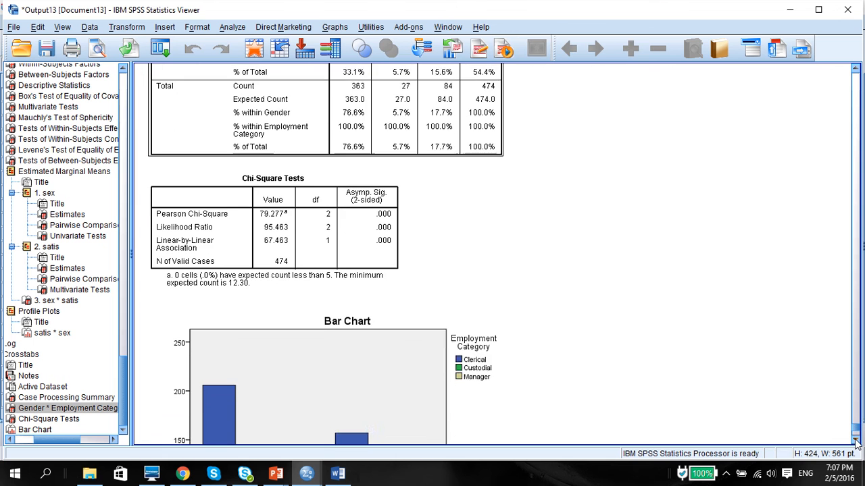
pyautogui.scroll(-3)
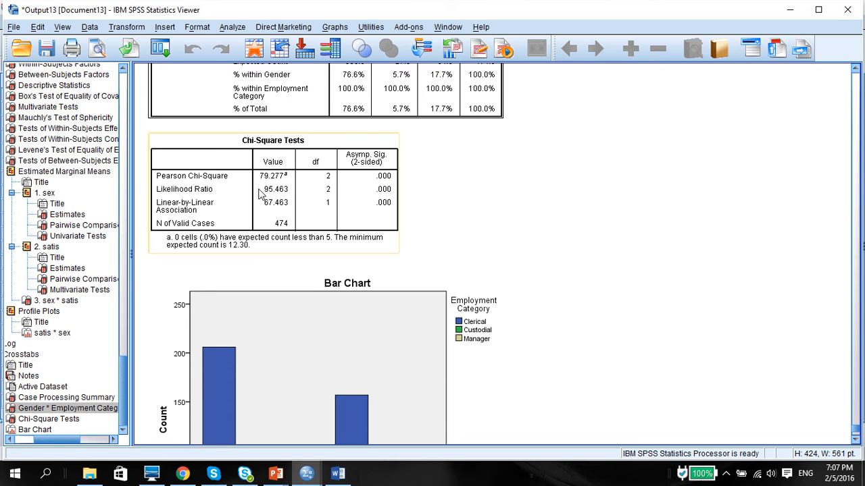
pyautogui.moveTo(270, 196)
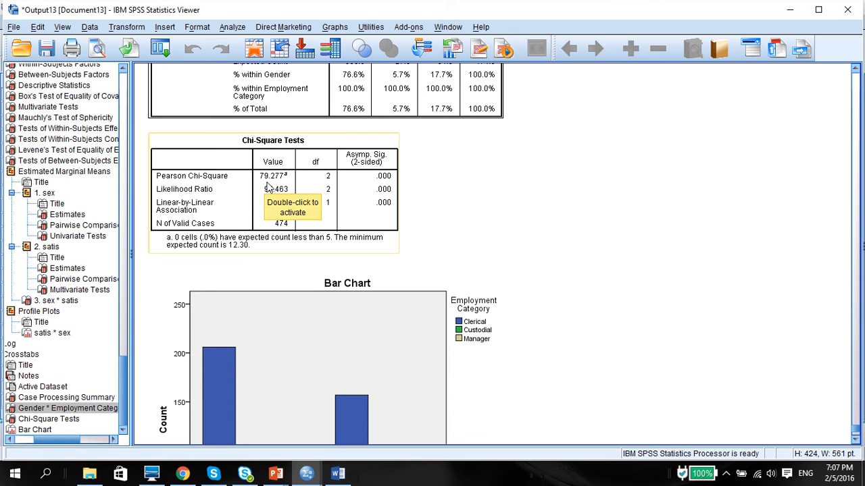
pyautogui.moveTo(326, 186)
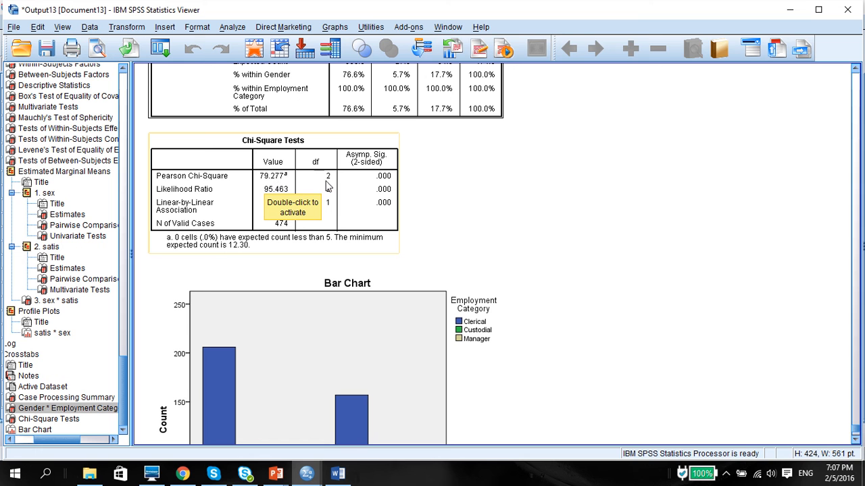
pyautogui.moveTo(387, 168)
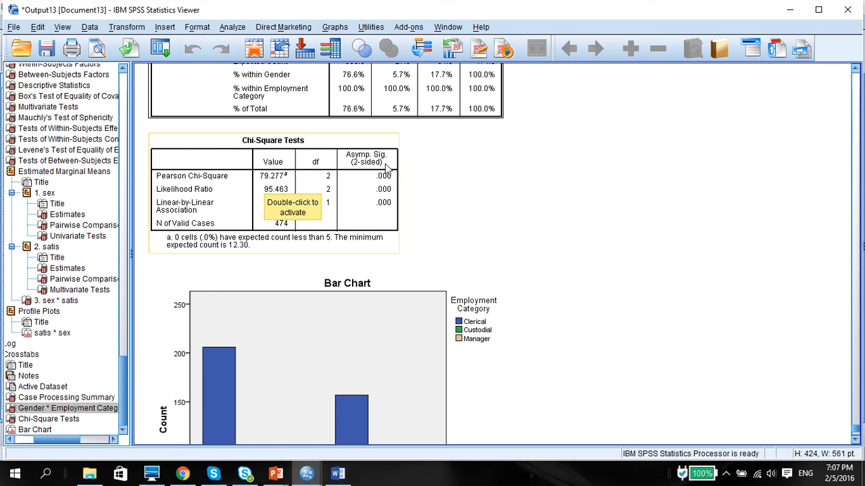
pyautogui.moveTo(386, 184)
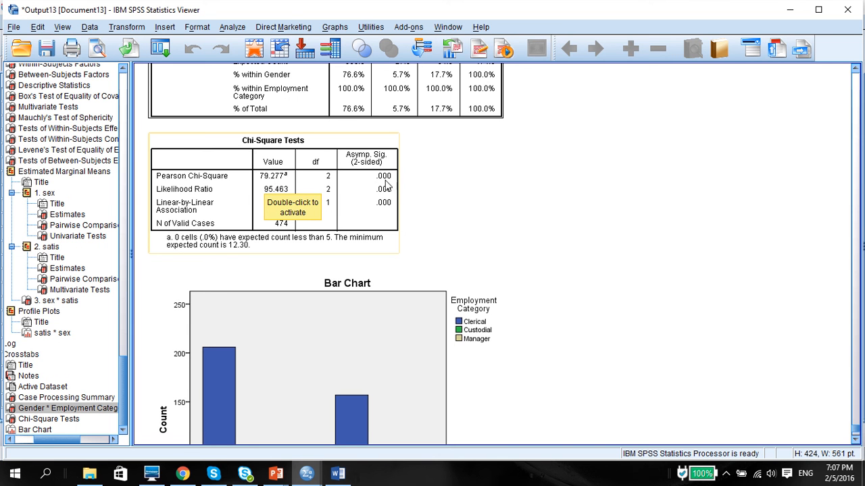
pyautogui.moveTo(414, 184)
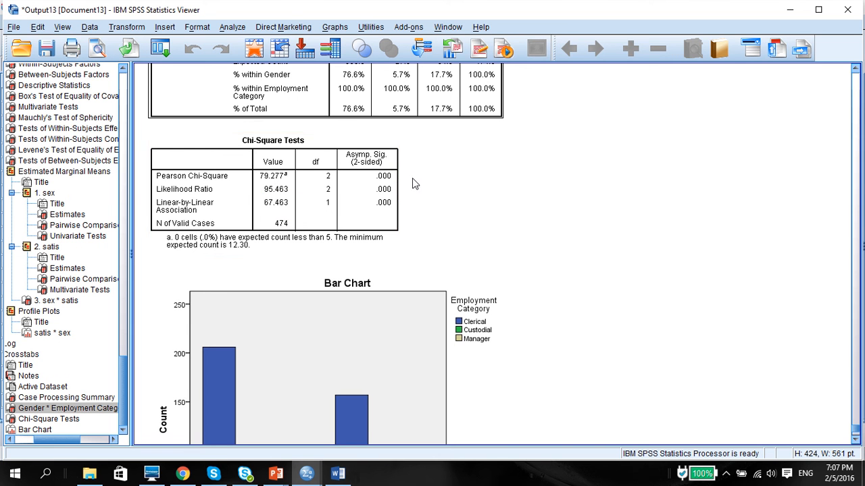
pyautogui.moveTo(802, 411)
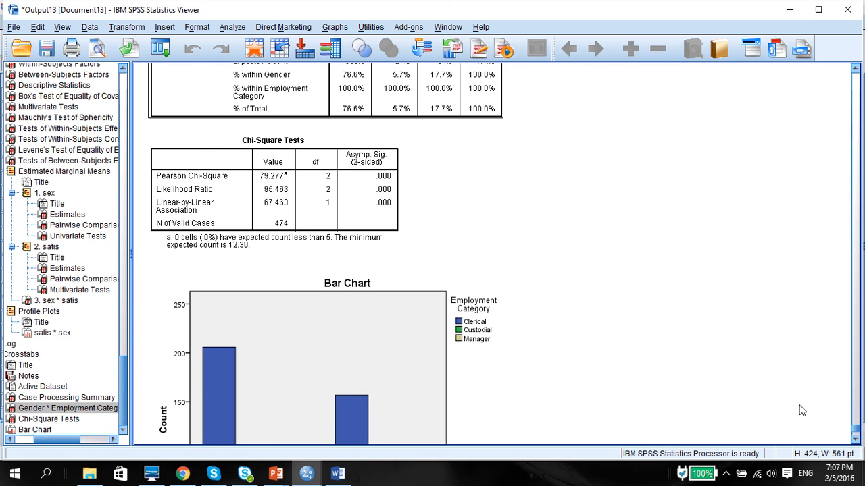
pyautogui.moveTo(691, 393)
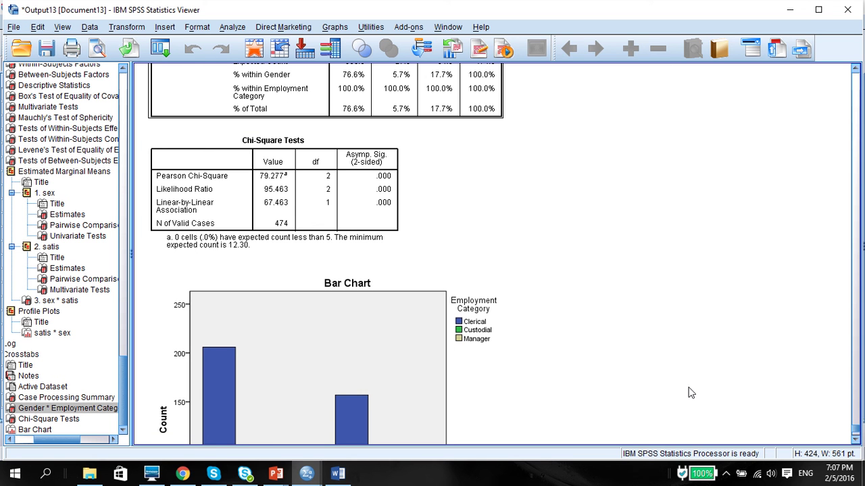
pyautogui.moveTo(713, 371)
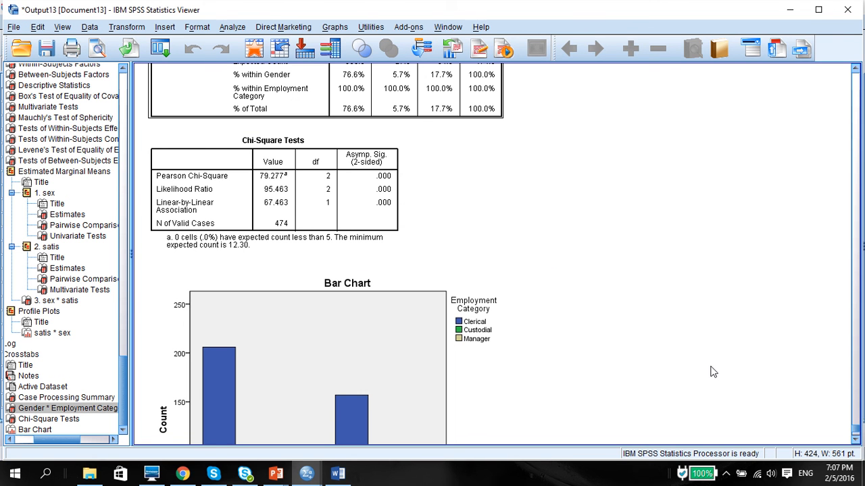
# - Scroll further down until the full clustered Bar Chart is visible
pyautogui.scroll(-3)
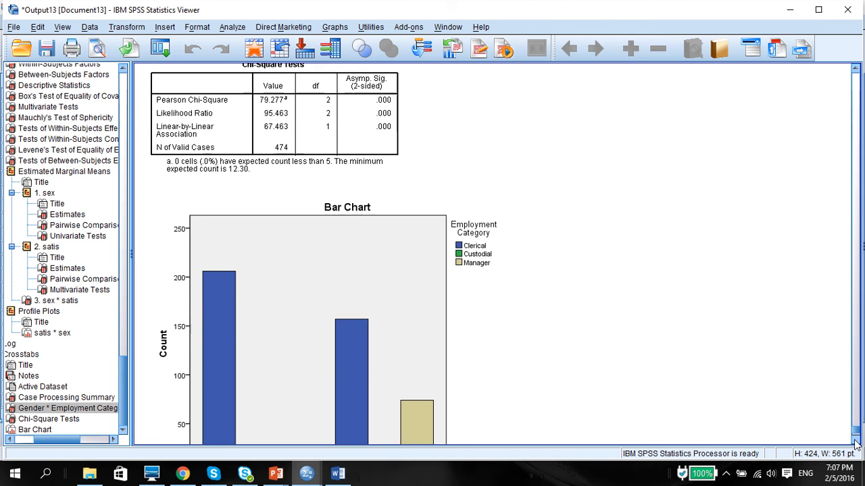
pyautogui.scroll(-3)
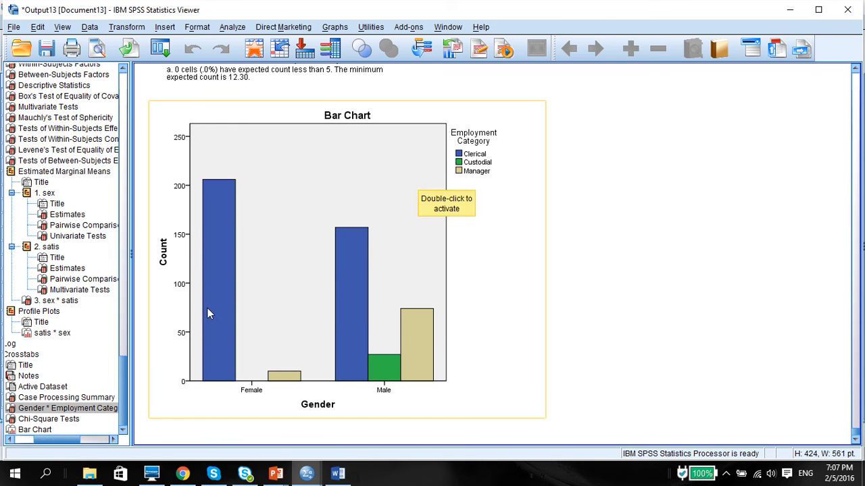
pyautogui.moveTo(218, 318)
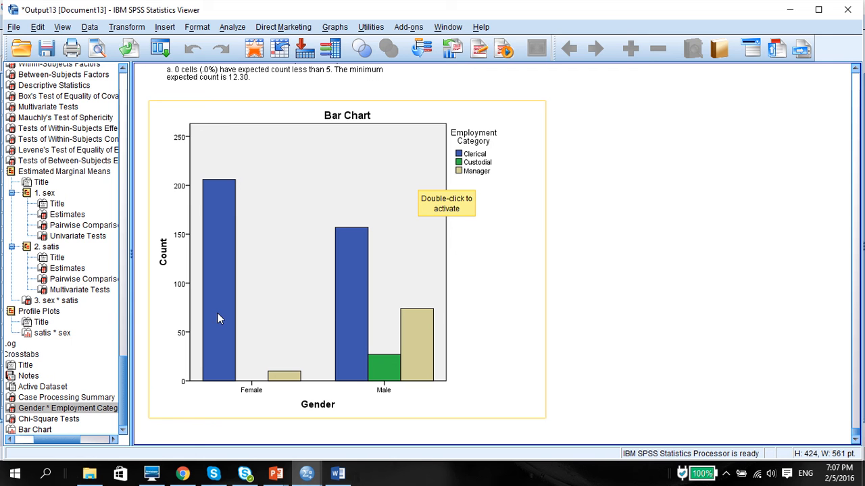
pyautogui.moveTo(220, 303)
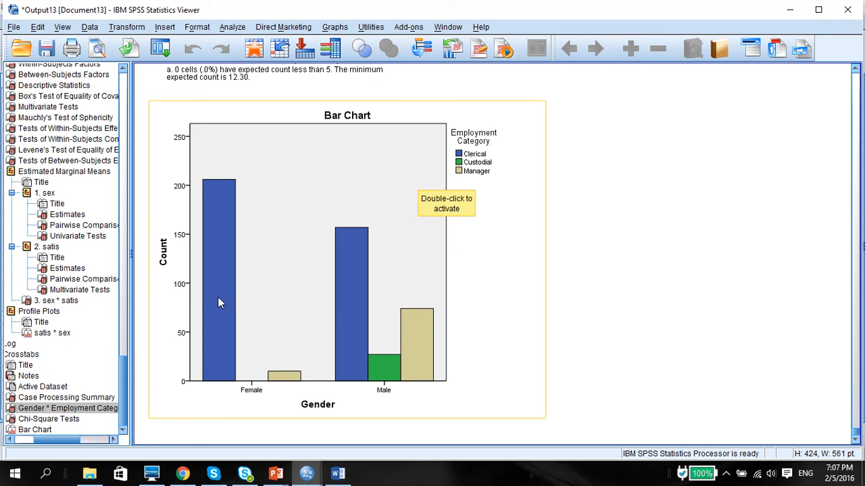
pyautogui.moveTo(408, 319)
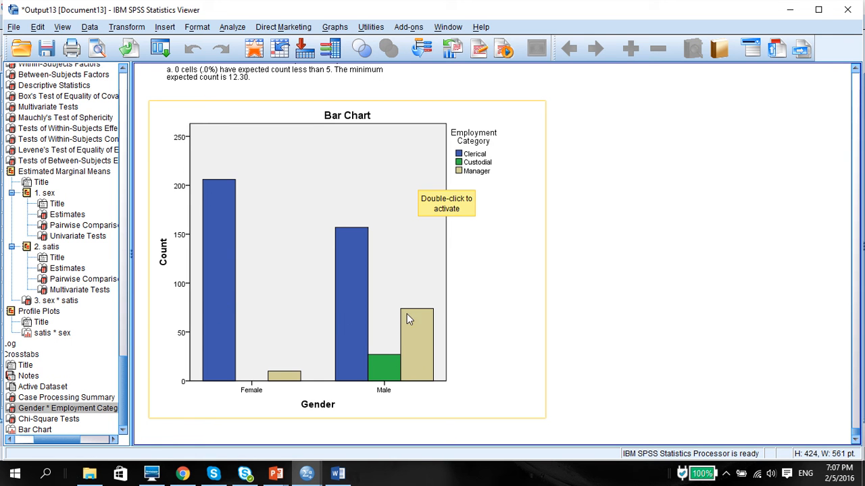
pyautogui.moveTo(476, 177)
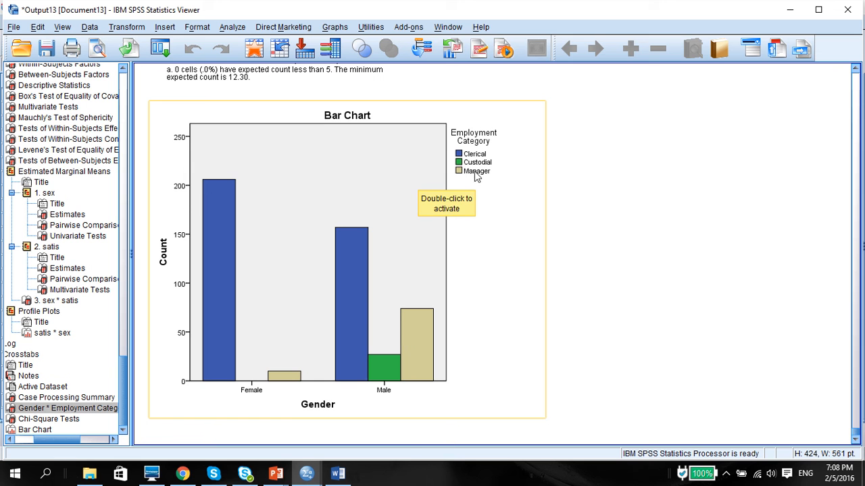
pyautogui.moveTo(430, 383)
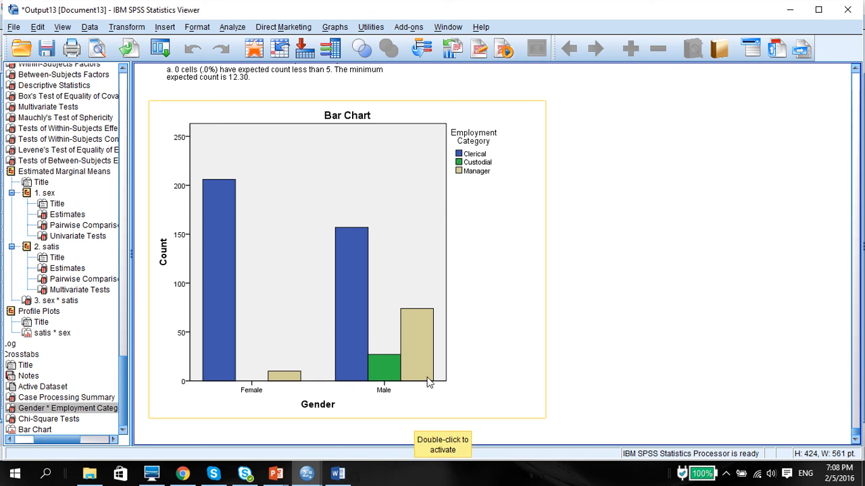
pyautogui.moveTo(431, 304)
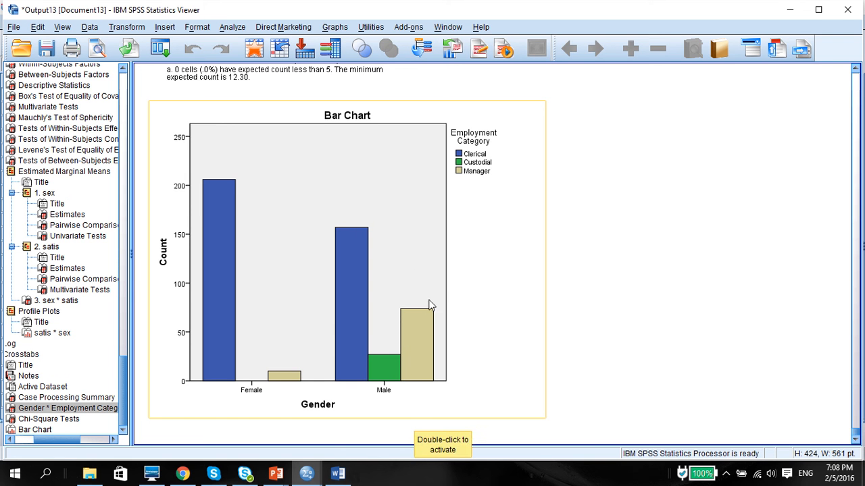
pyautogui.moveTo(482, 368)
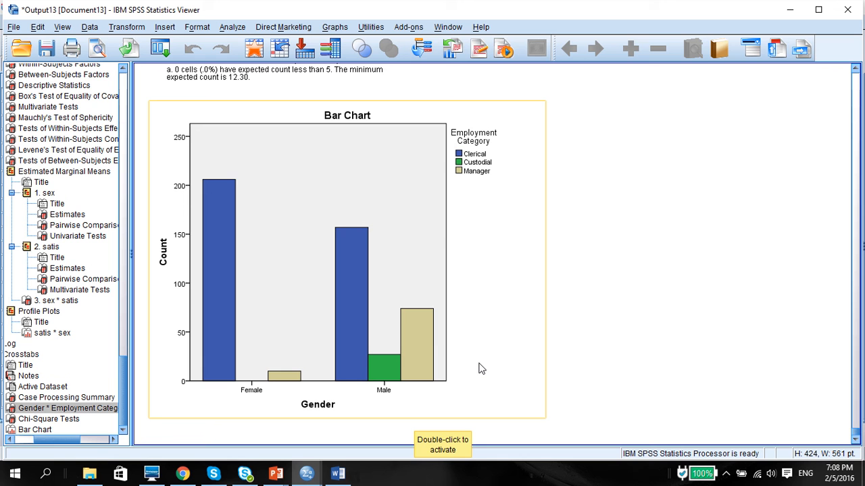